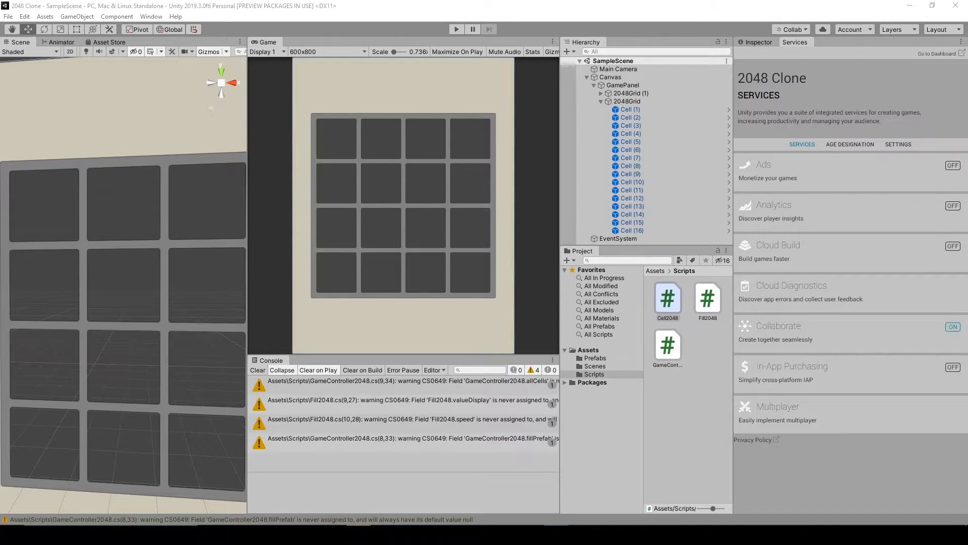
Enter Play mode and slide tiles to watch how fills move and spawn on the grid
left_click(456, 30)
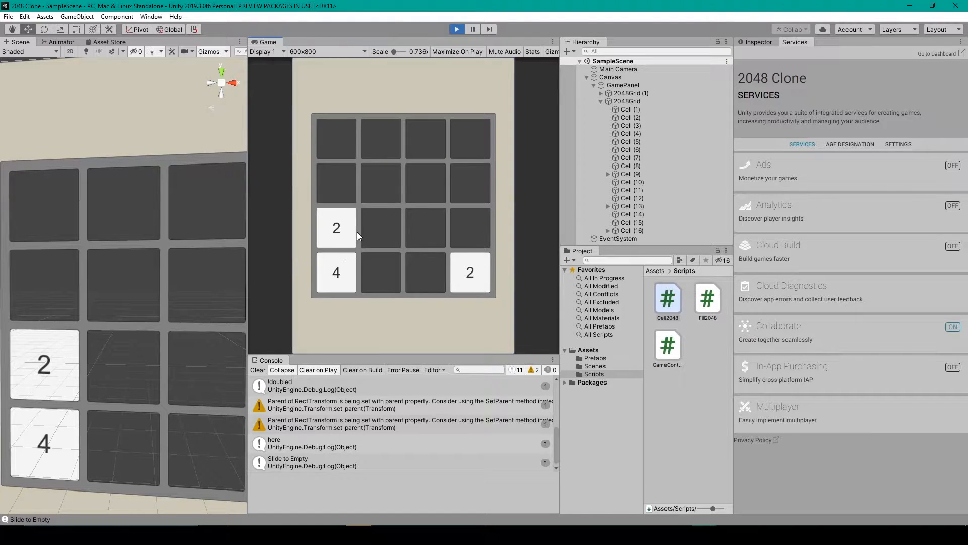
mouse_move(313, 239)
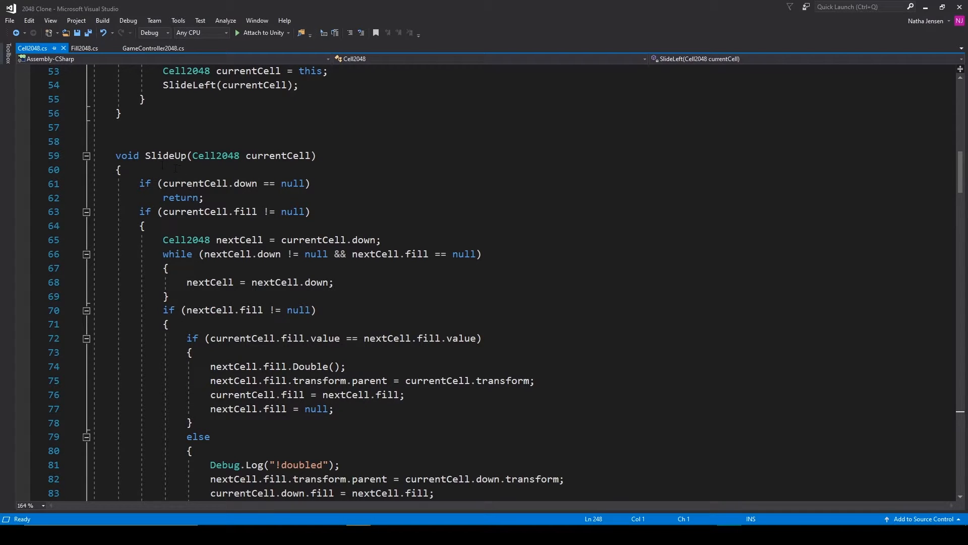
scroll("down", 3)
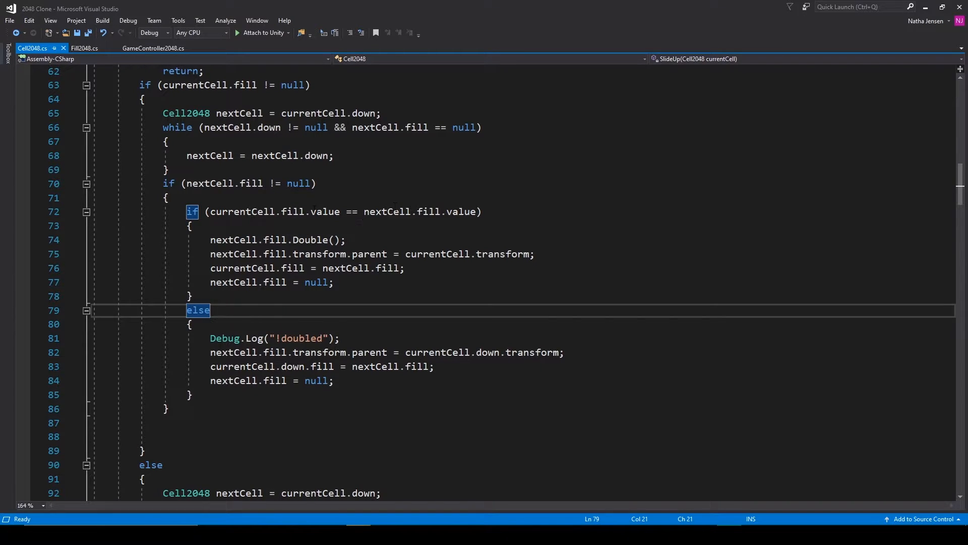
mouse_move(401, 210)
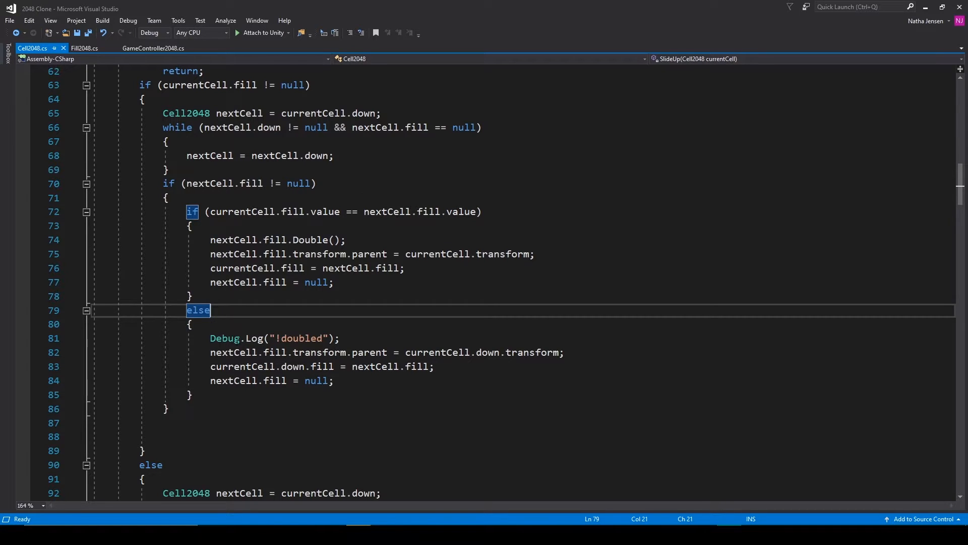
mouse_move(364, 366)
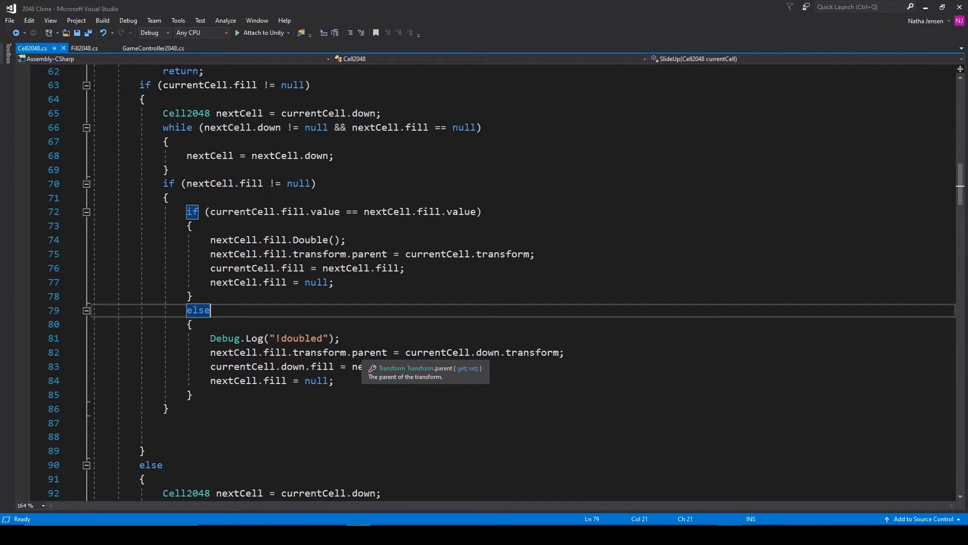
left_click(274, 352)
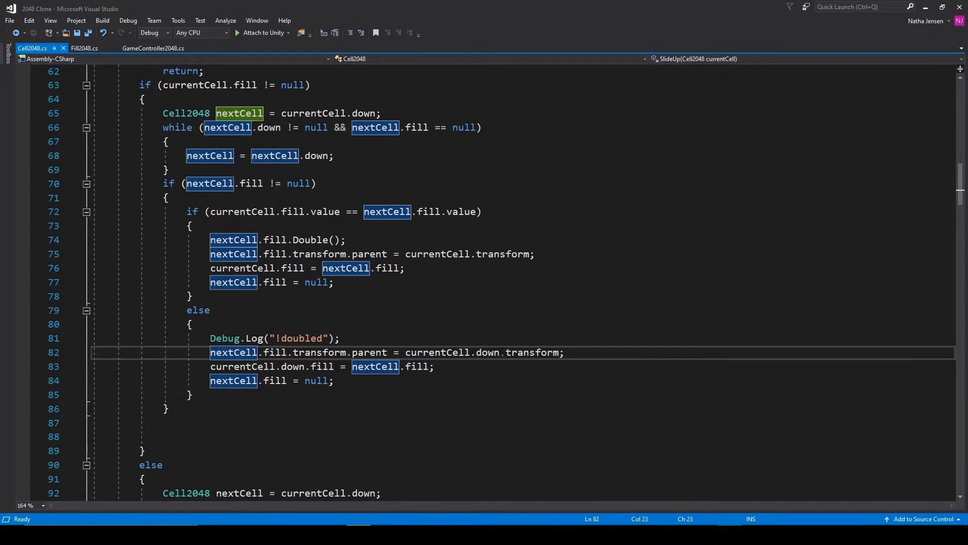
mouse_move(283, 380)
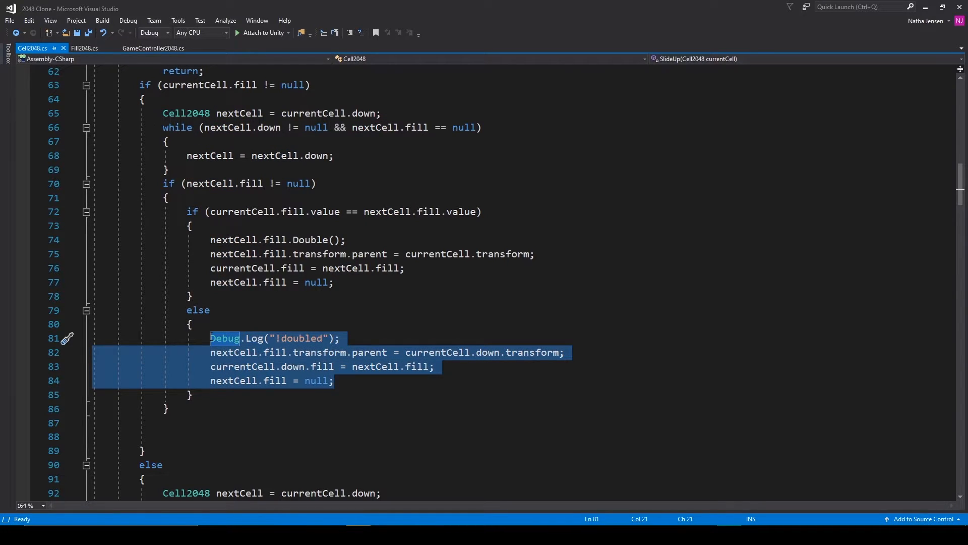
left_click(369, 365)
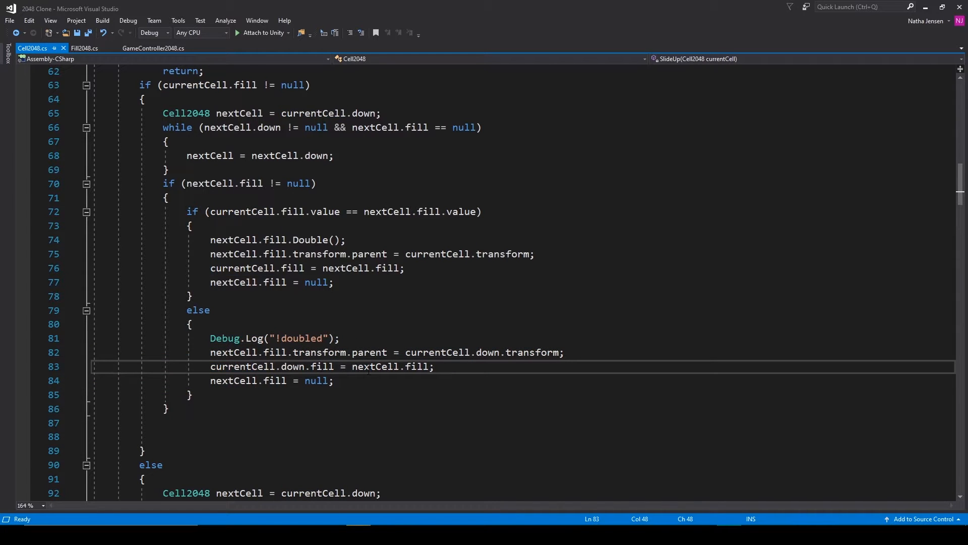
double_click(240, 113)
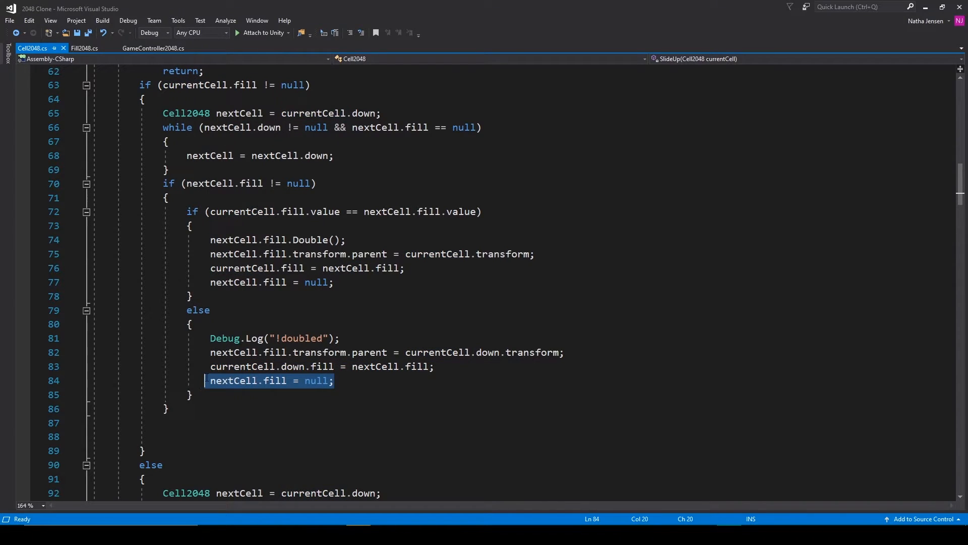
mouse_move(276, 381)
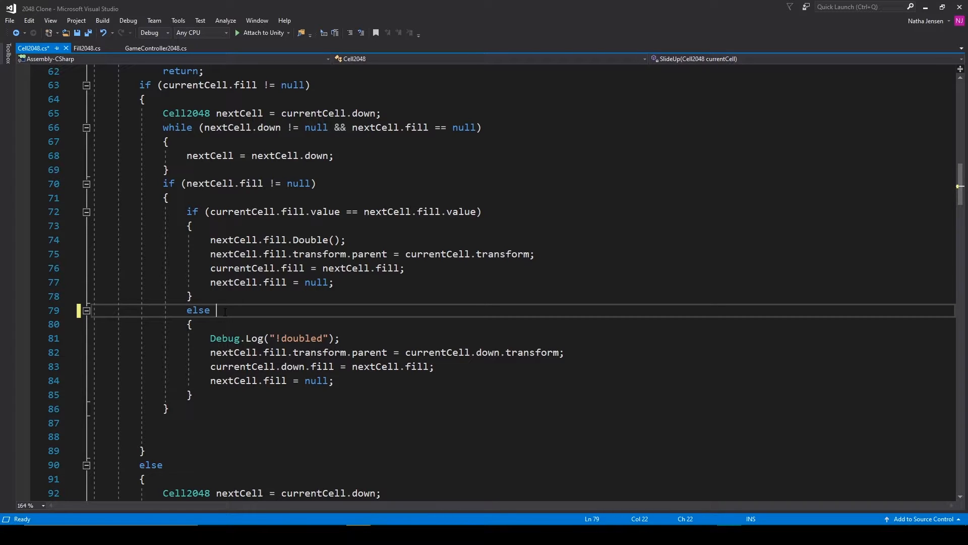
Rewrite the non-merge branches in SlideDown and SlideLeft as else-if checks that the neighbour's fill differs from nextCell.fill
type("if(")
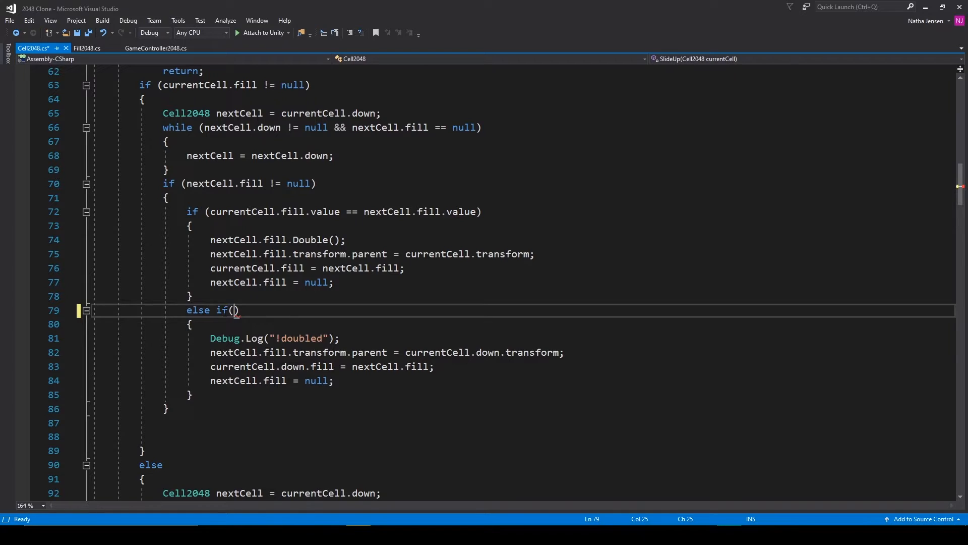
type("currentCell.down.fill != nextCell.fill")
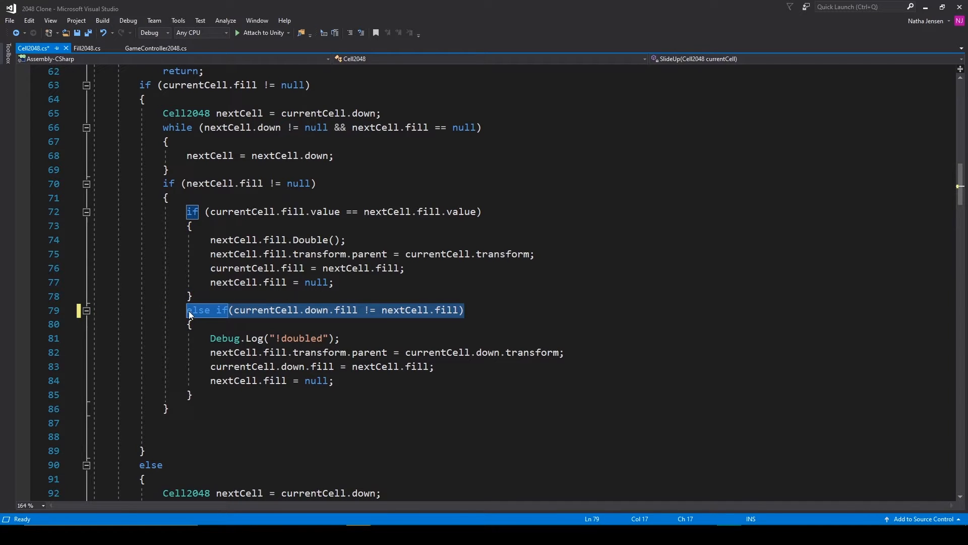
scroll("down", 3)
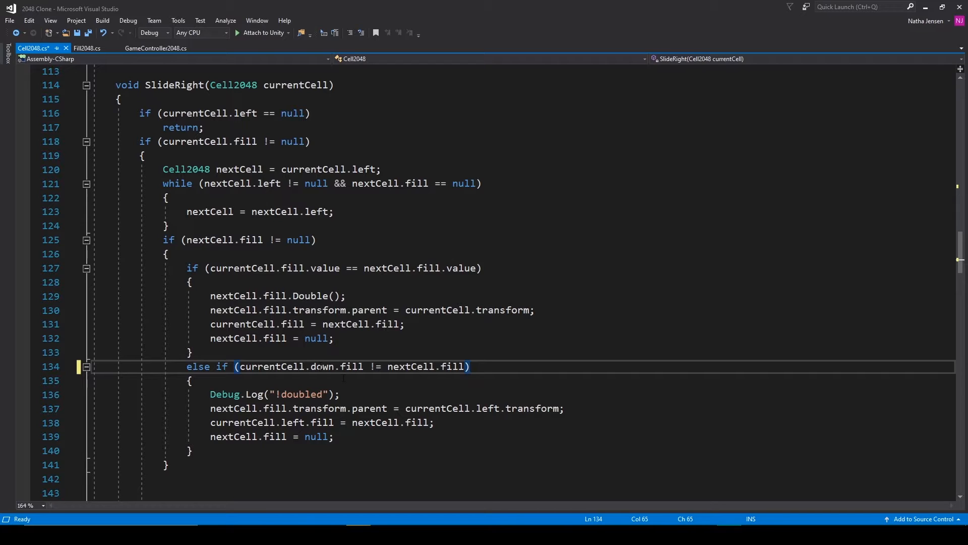
mouse_move(318, 366)
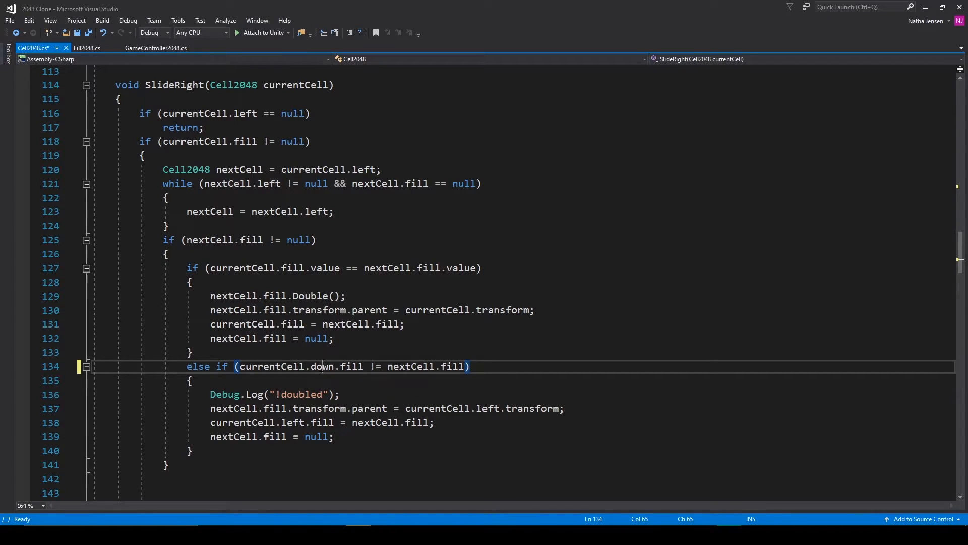
type("left")
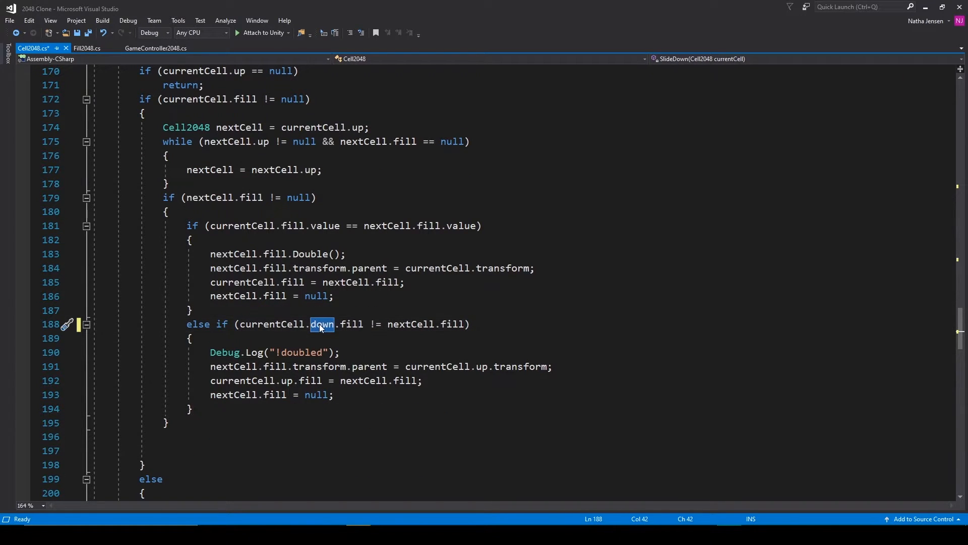
scroll("down", 3)
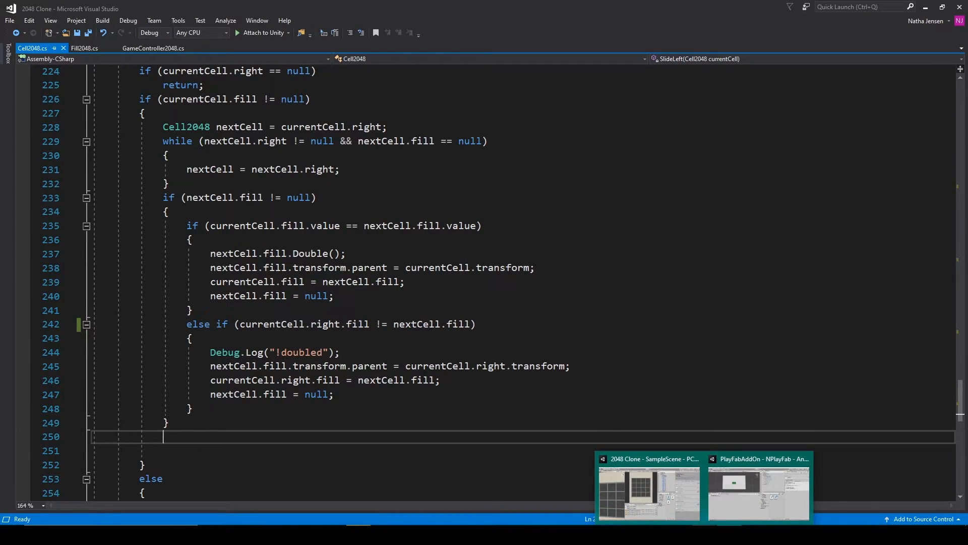
Replay the game in Unity, slide up to confirm matching tiles merge, then stop Play mode
left_click(648, 491)
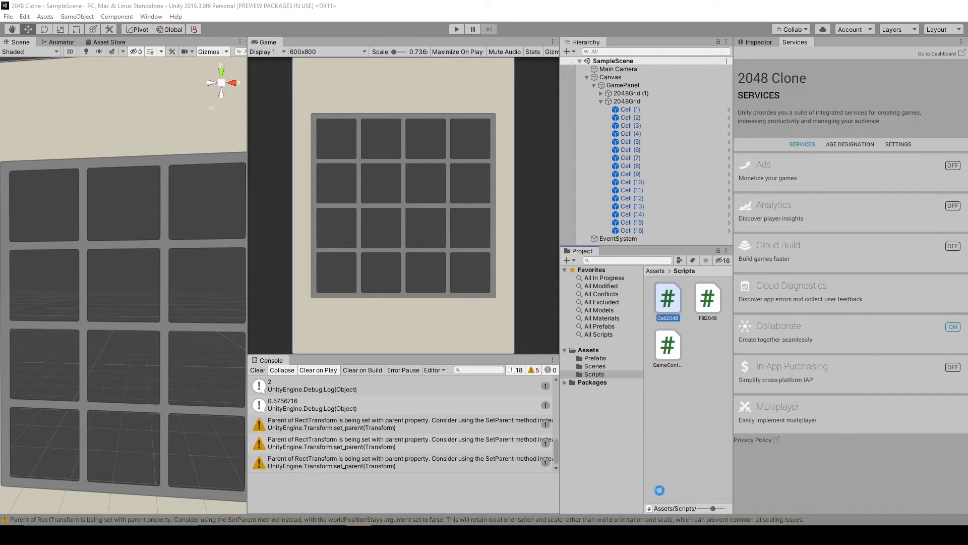
left_click(456, 29)
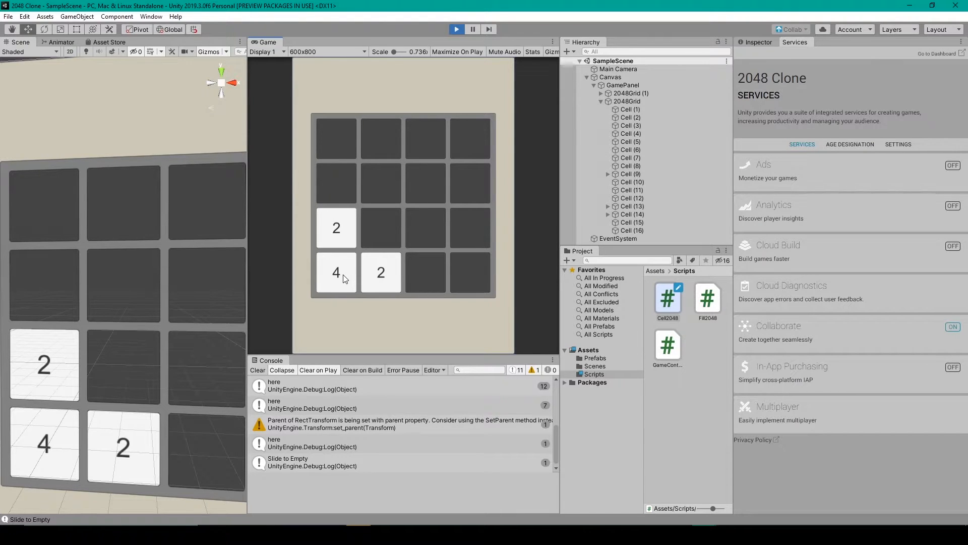
key("up")
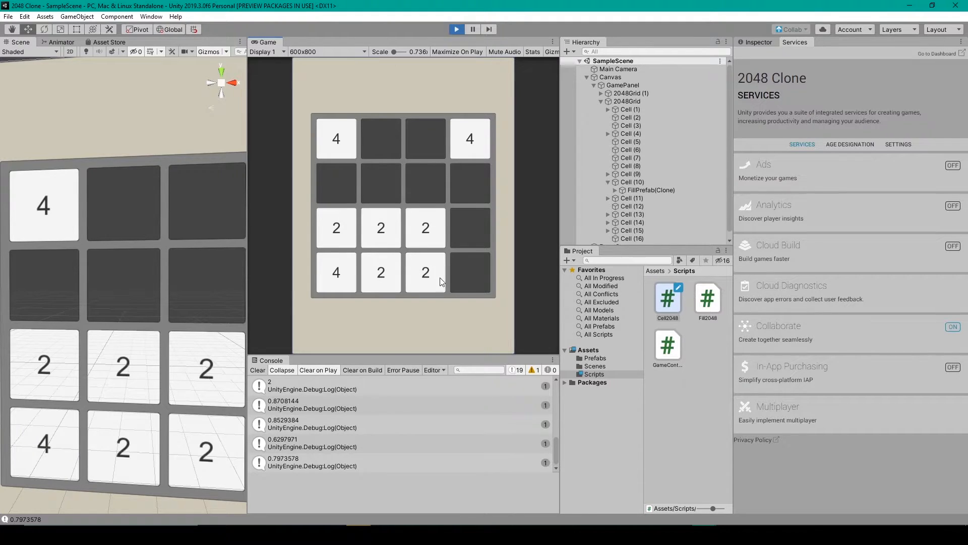
mouse_move(453, 277)
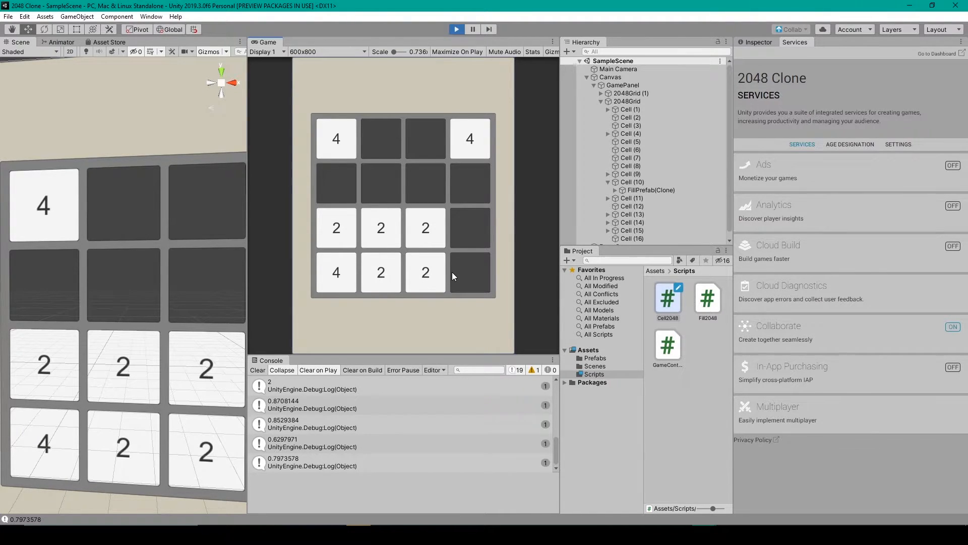
mouse_move(436, 282)
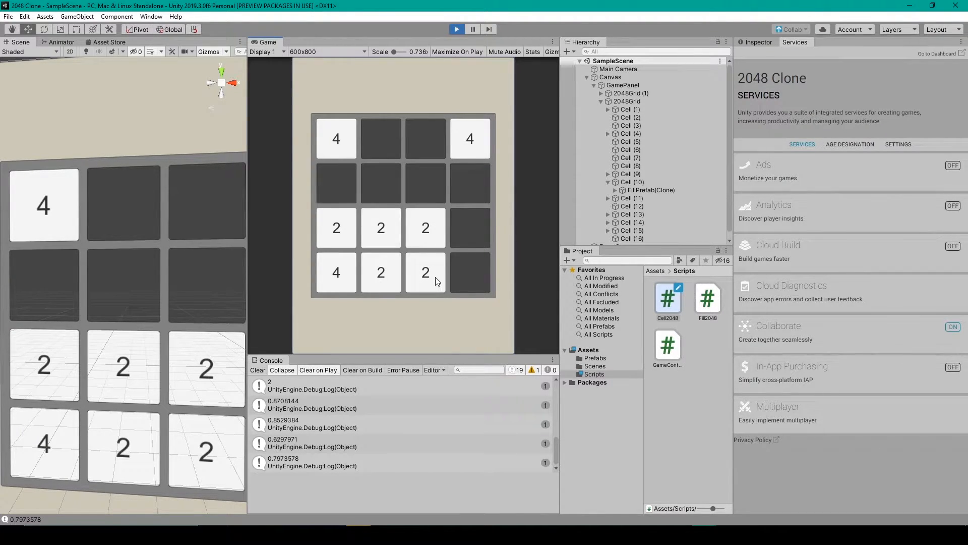
mouse_move(389, 288)
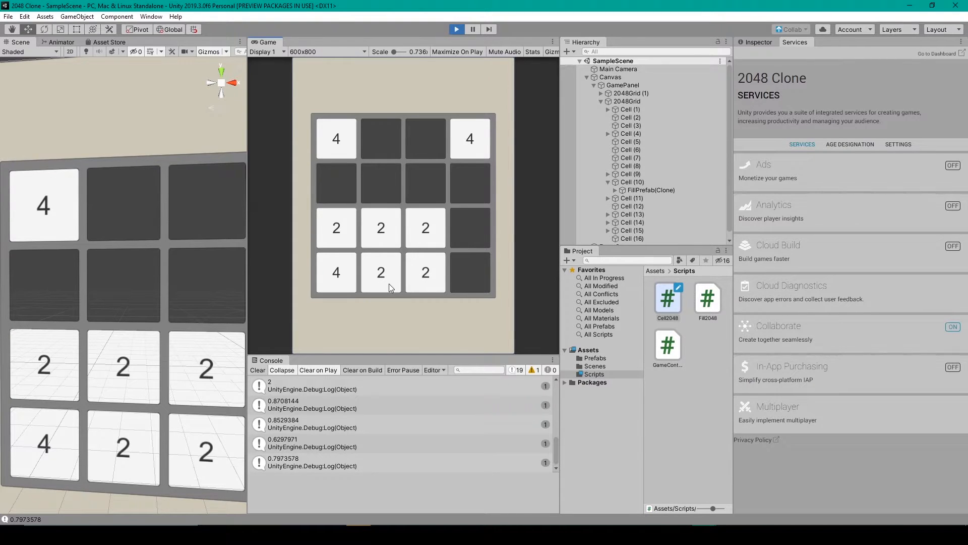
mouse_move(437, 290)
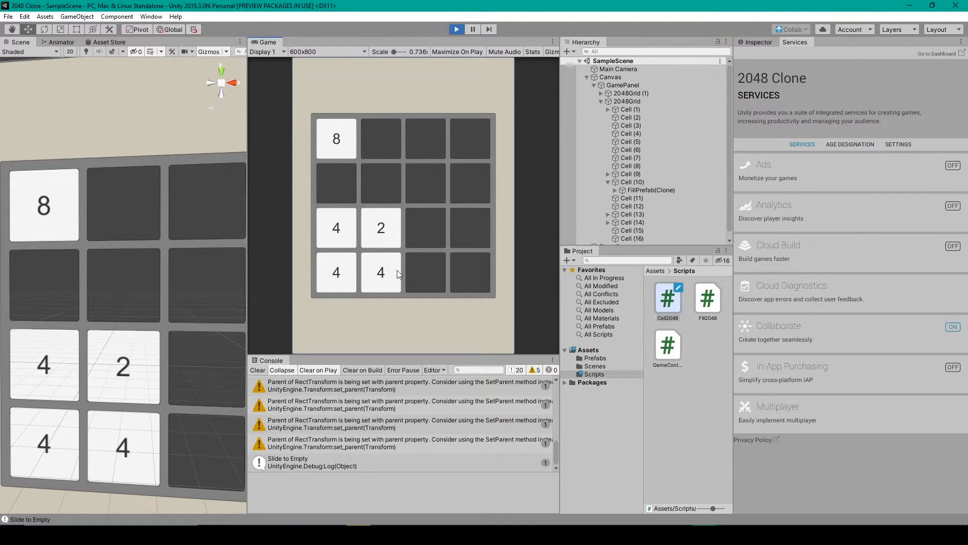
left_click(456, 29)
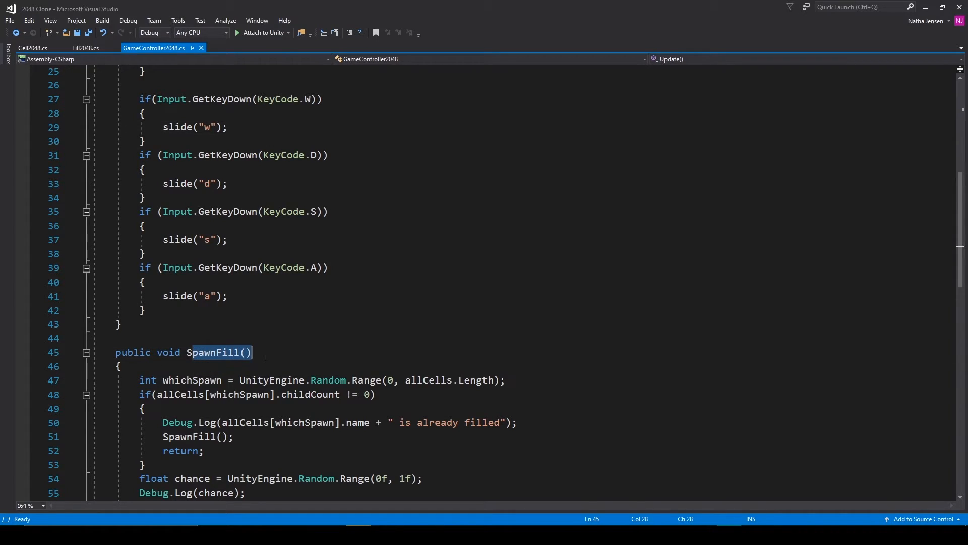
mouse_move(244, 353)
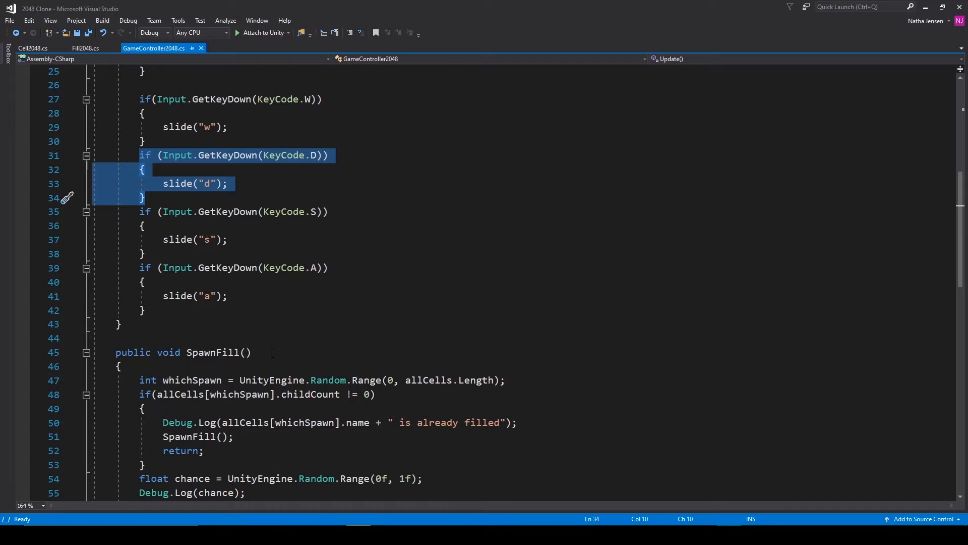
mouse_move(210, 353)
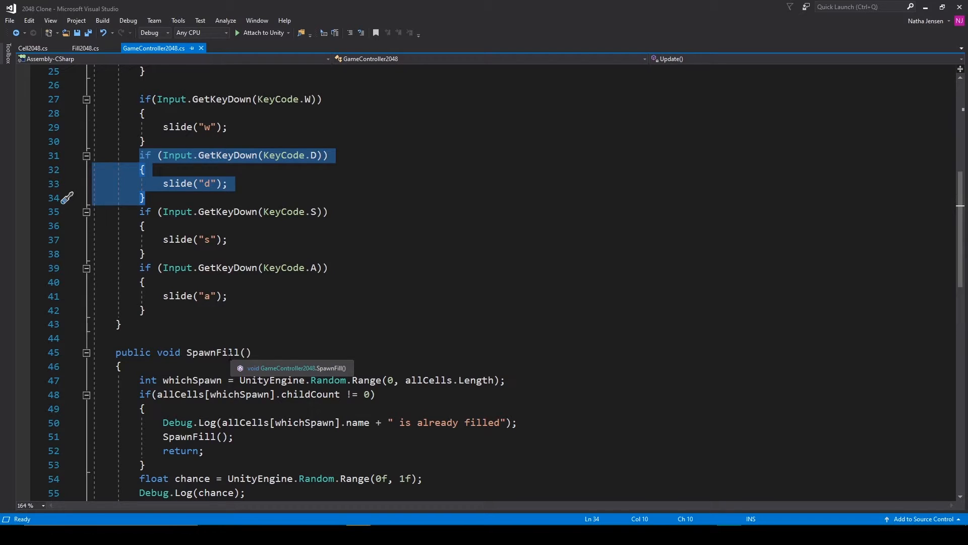
left_click(117, 365)
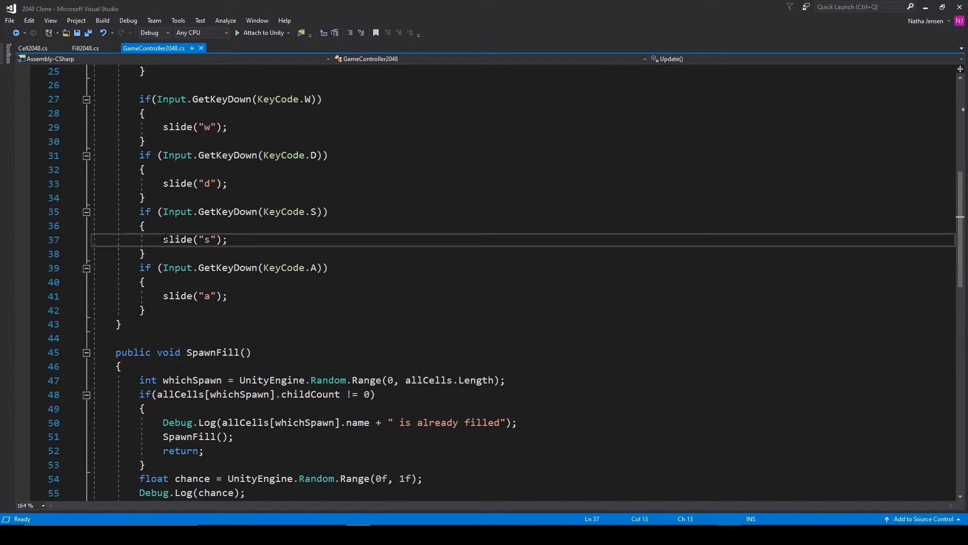
double_click(194, 240)
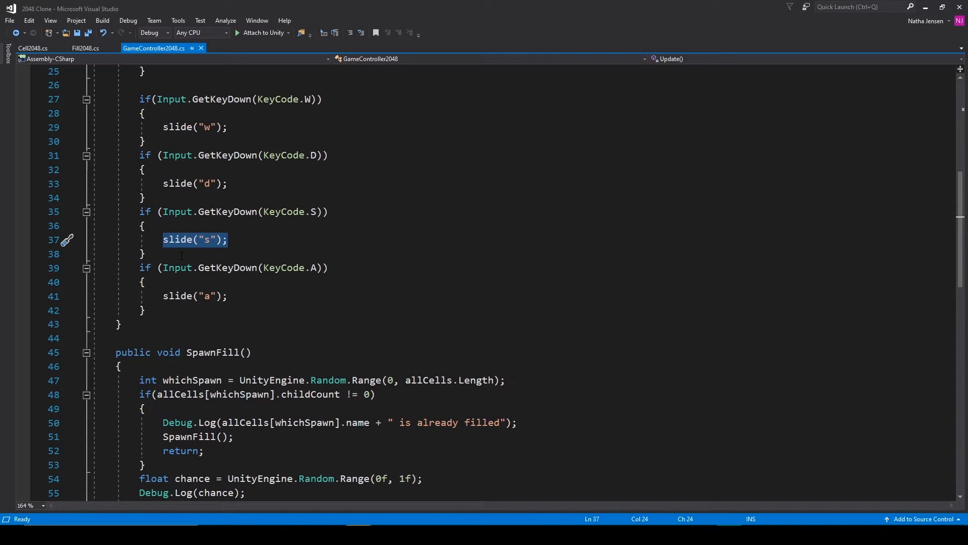
mouse_move(207, 247)
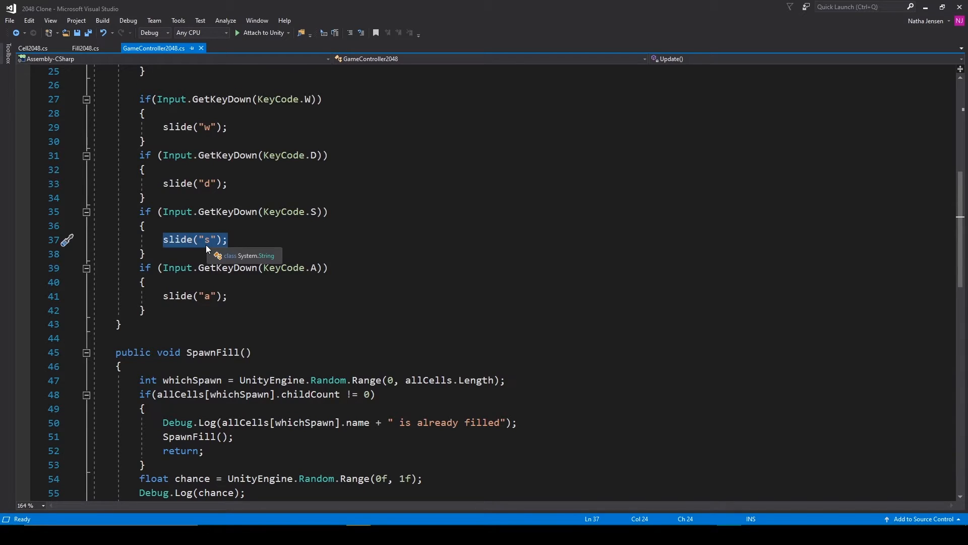
scroll("up", 3)
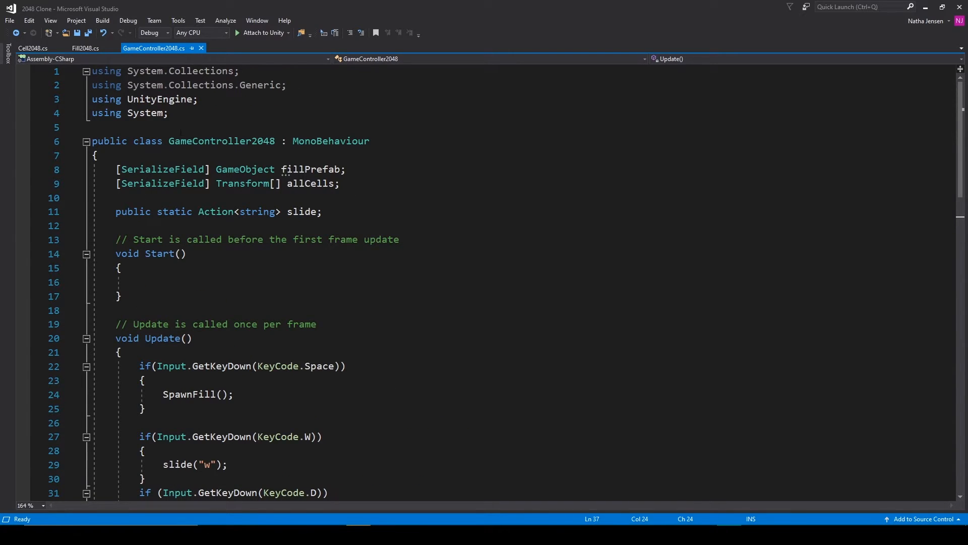
Declare 'public static GameController2048 instance;' and assign it in OnEnable when instance is null
left_click(95, 156)
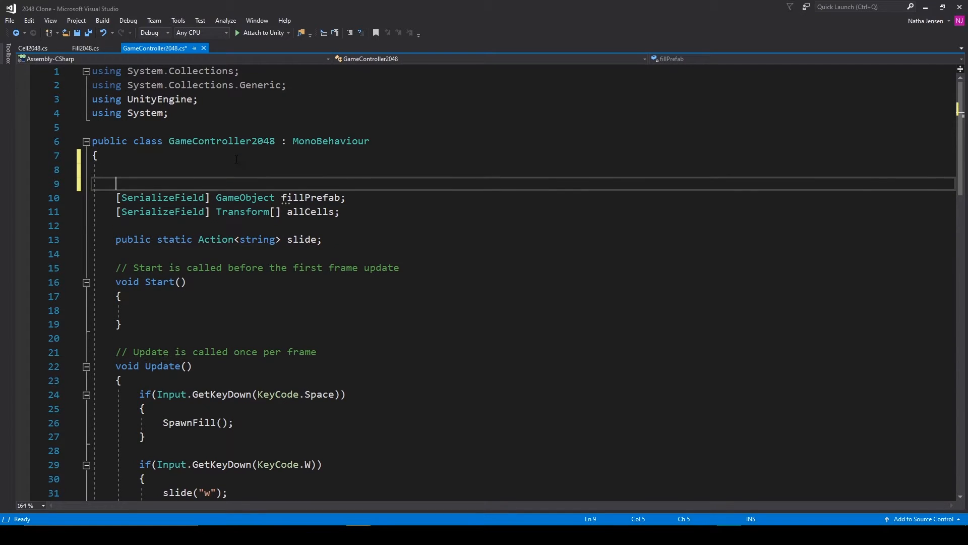
type("public")
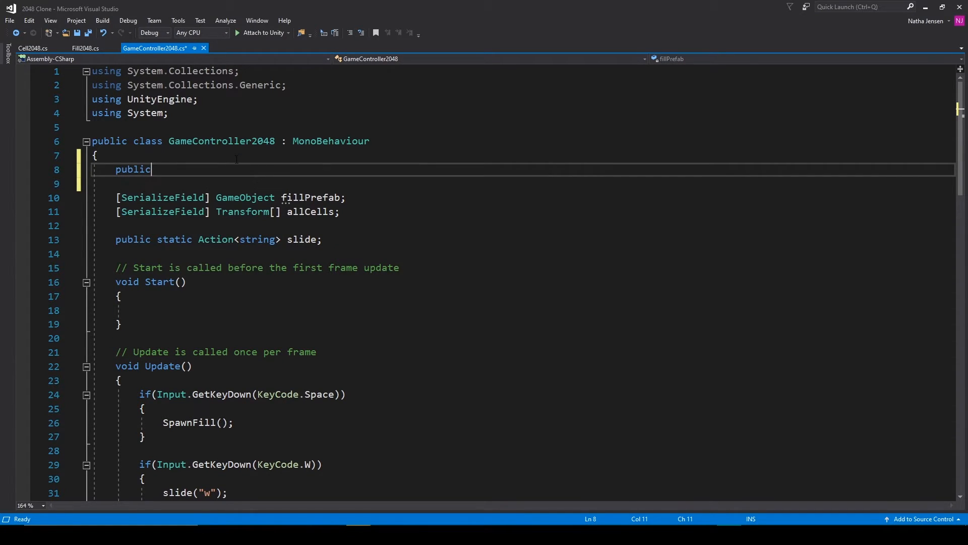
type("static game")
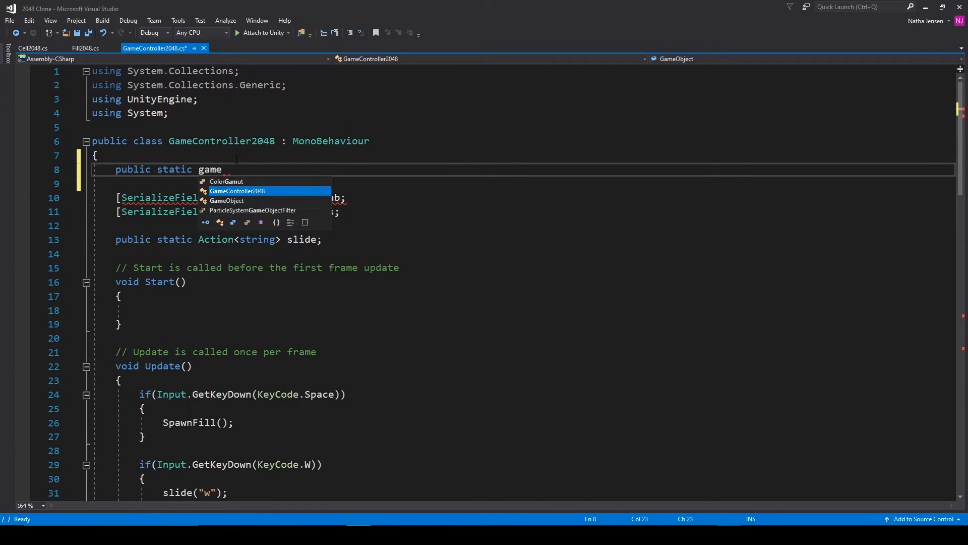
type("ontroller2048")
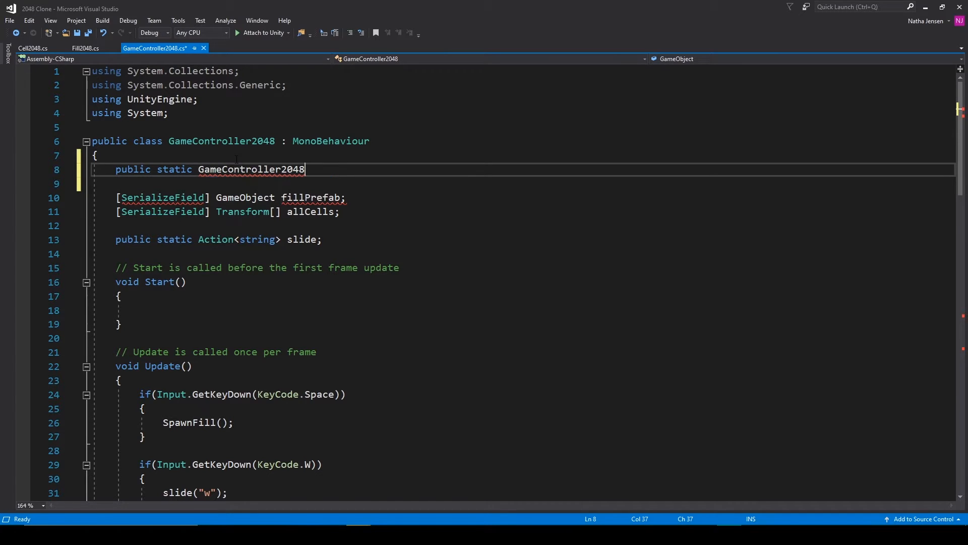
type("instance;")
type("private void OnEnable(")
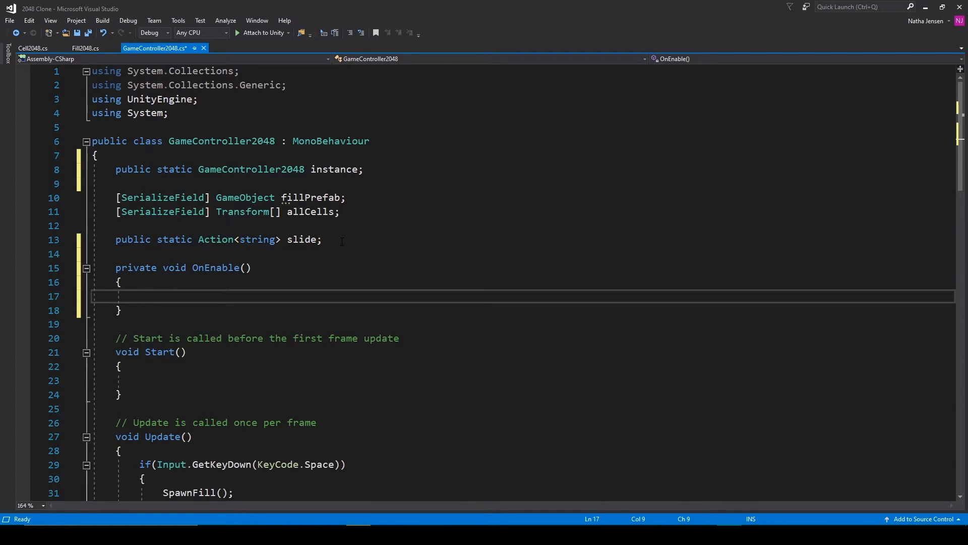
type("if(instance")
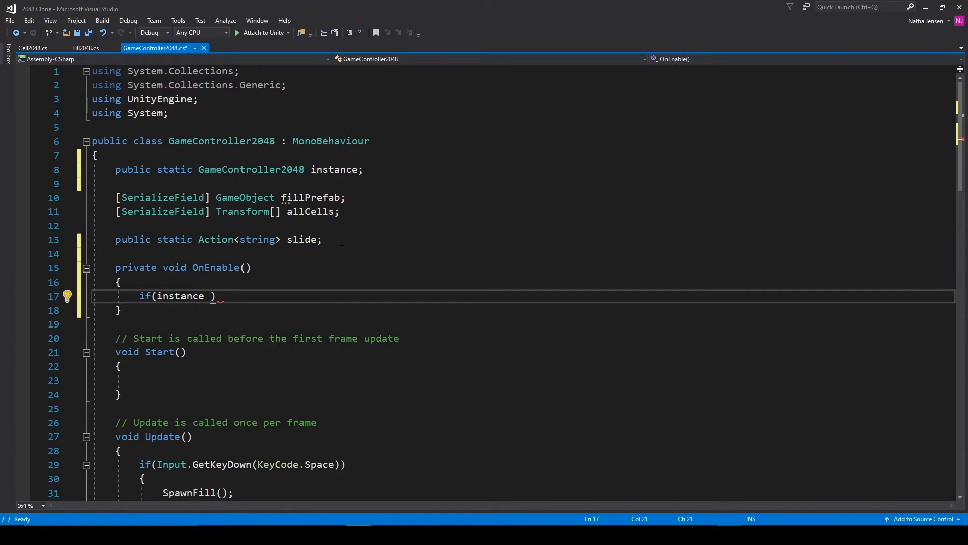
type("== null")
type("{ ")
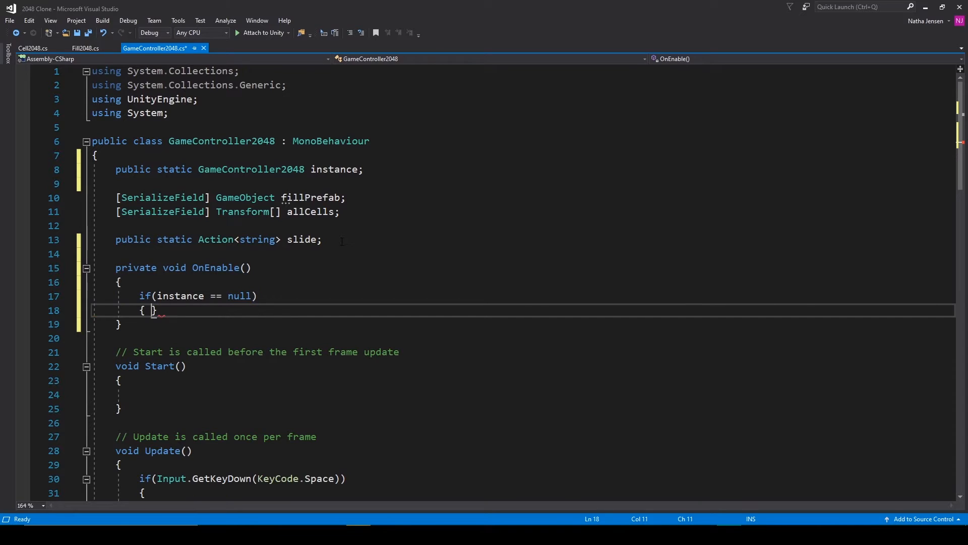
type("instance = this;")
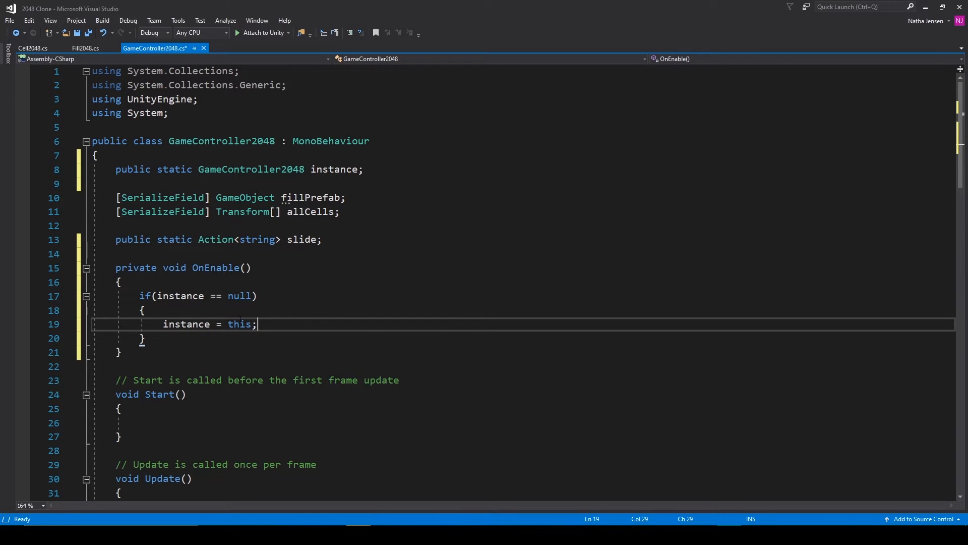
Add a 'public static int ticker;' field beneath the instance field
scroll("down", 3)
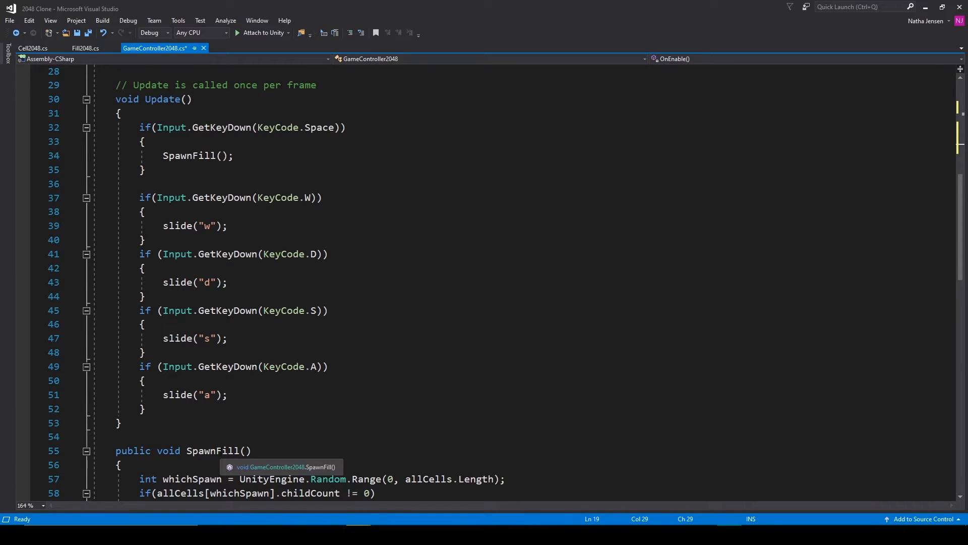
scroll("up", 3)
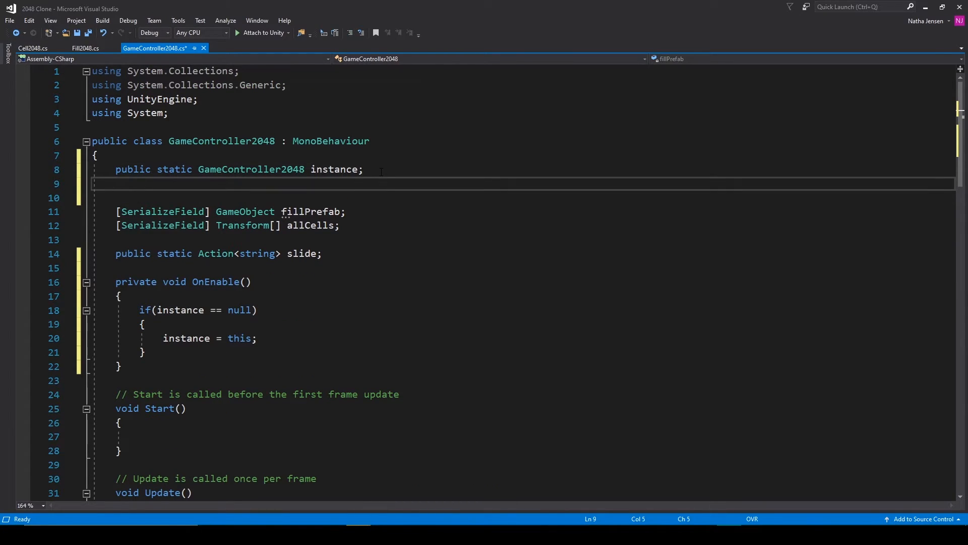
type("public static")
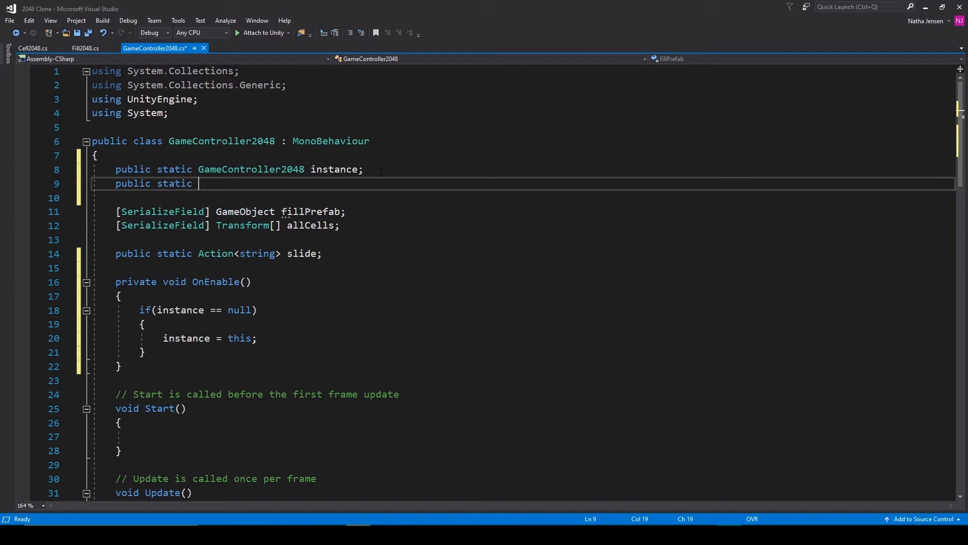
type("int t")
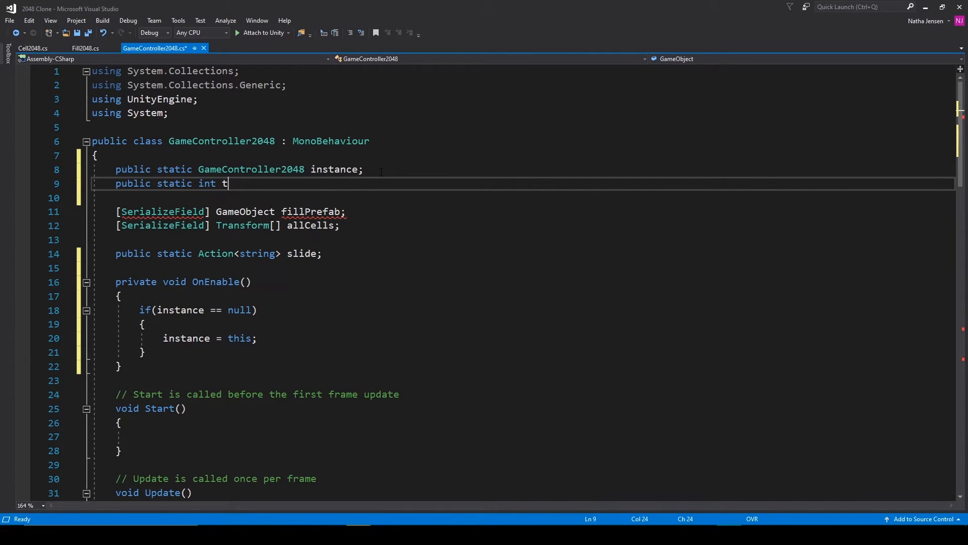
type("icker")
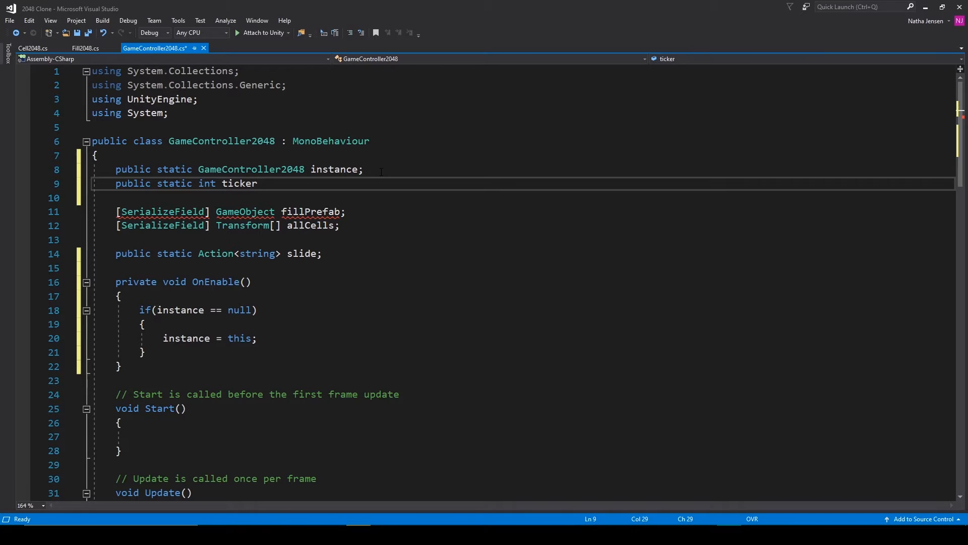
type(";")
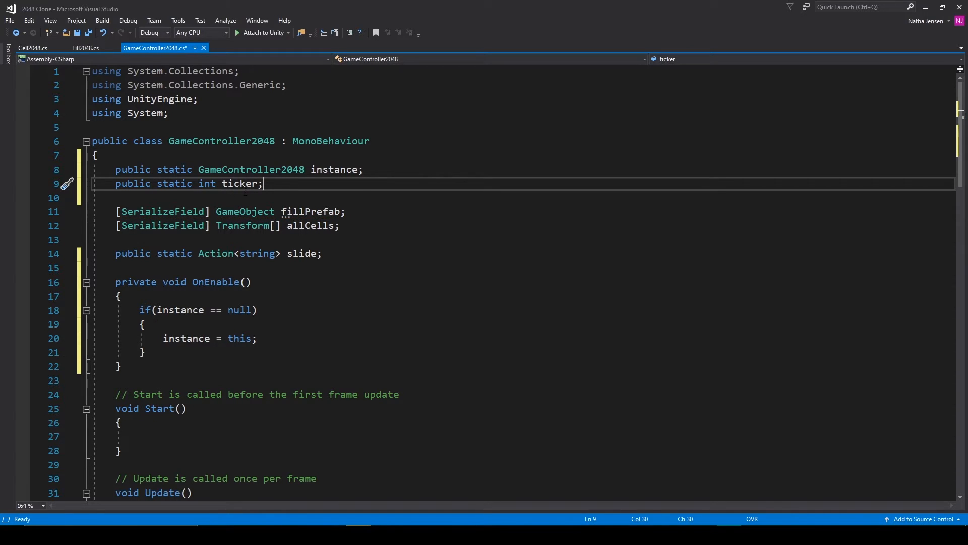
mouse_move(244, 183)
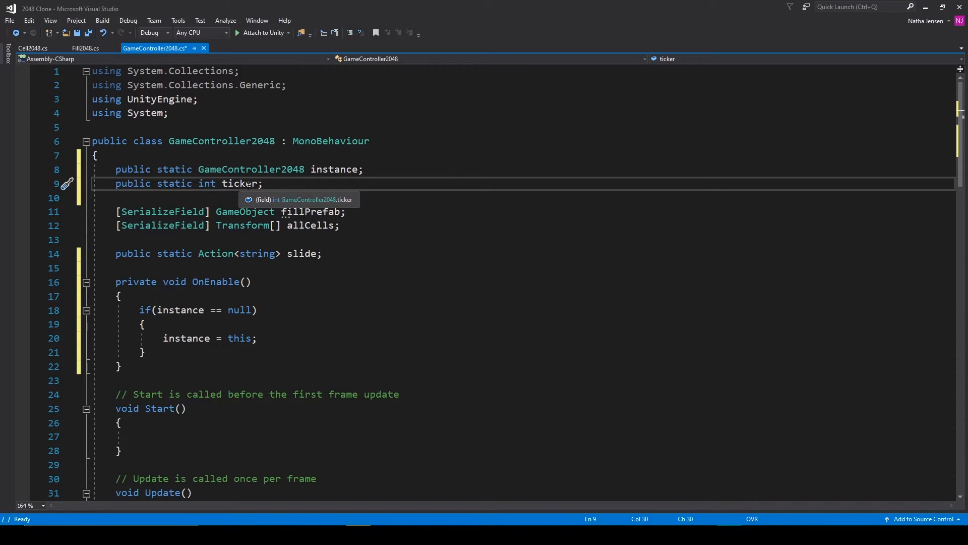
scroll("down", 3)
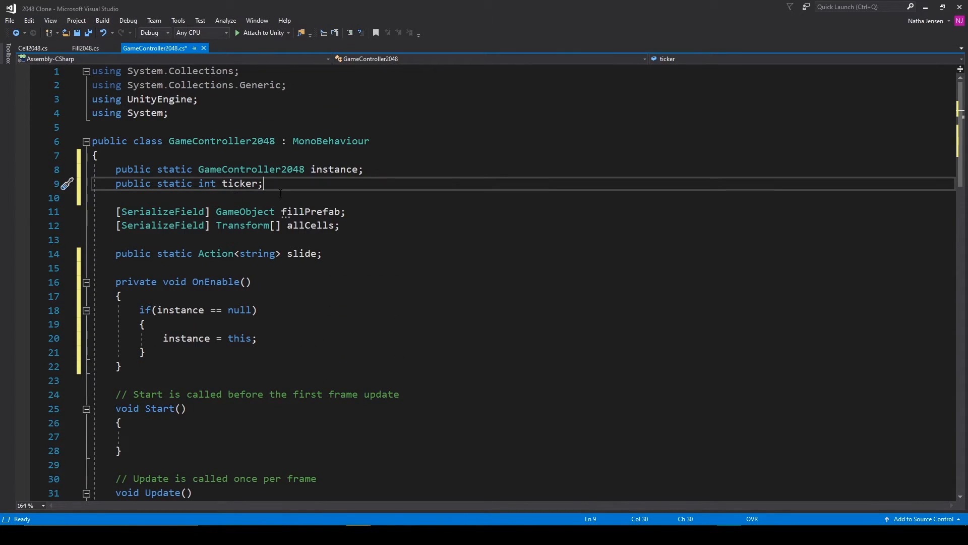
mouse_move(236, 182)
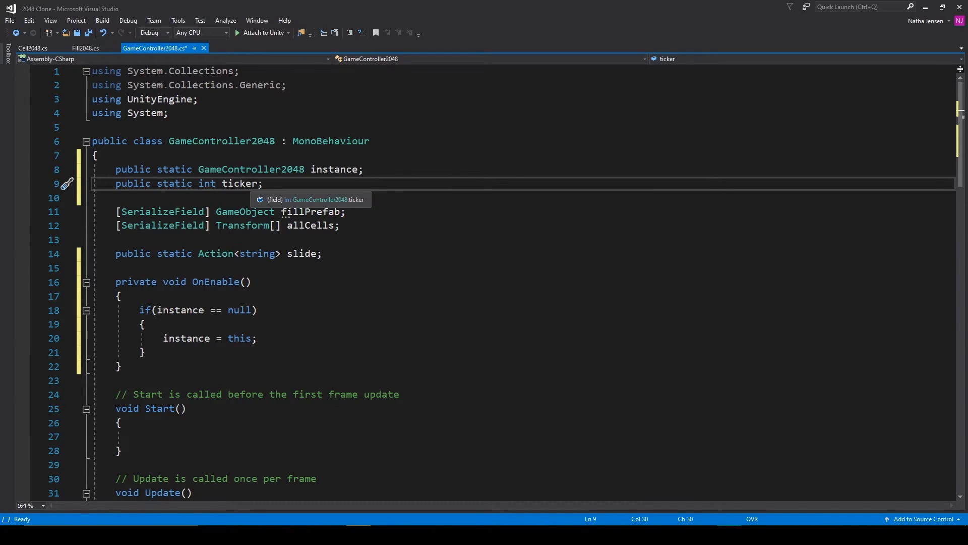
scroll("down", 3)
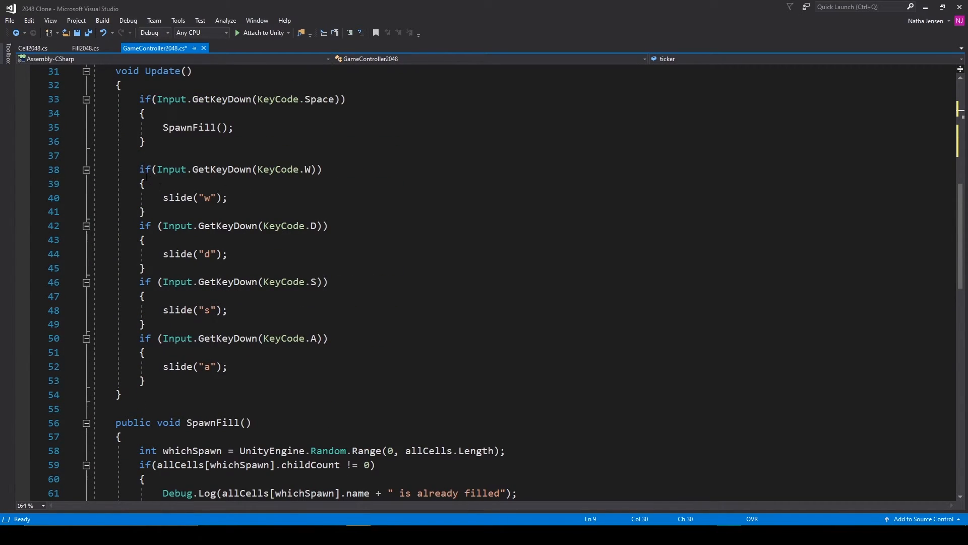
Reset ticker to 0 in each slide key branch of Update before calling slide
left_click(144, 184)
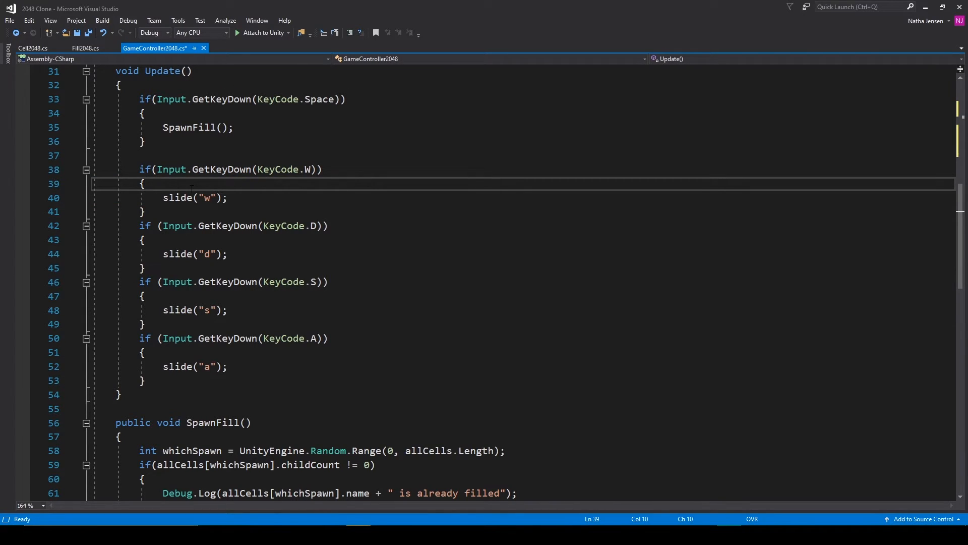
type("t")
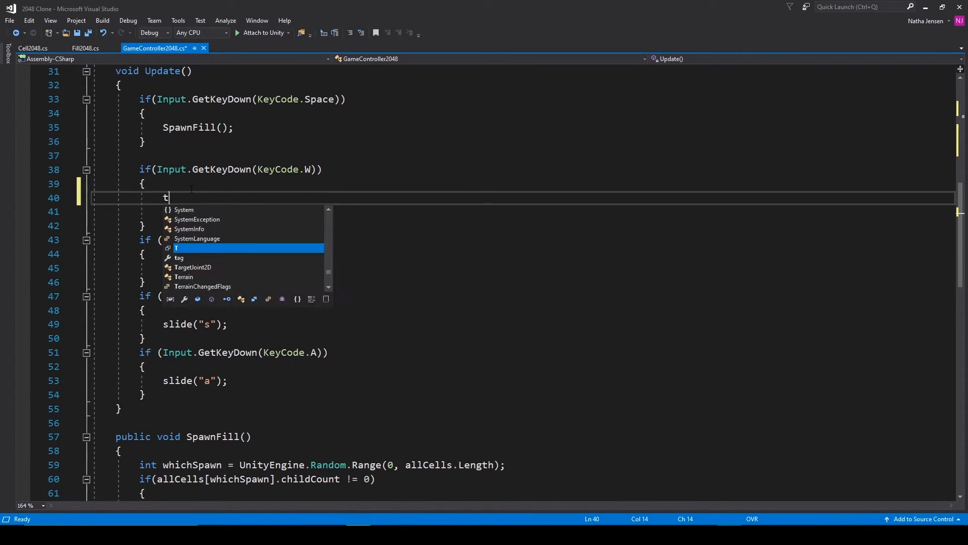
type("icker = 0;")
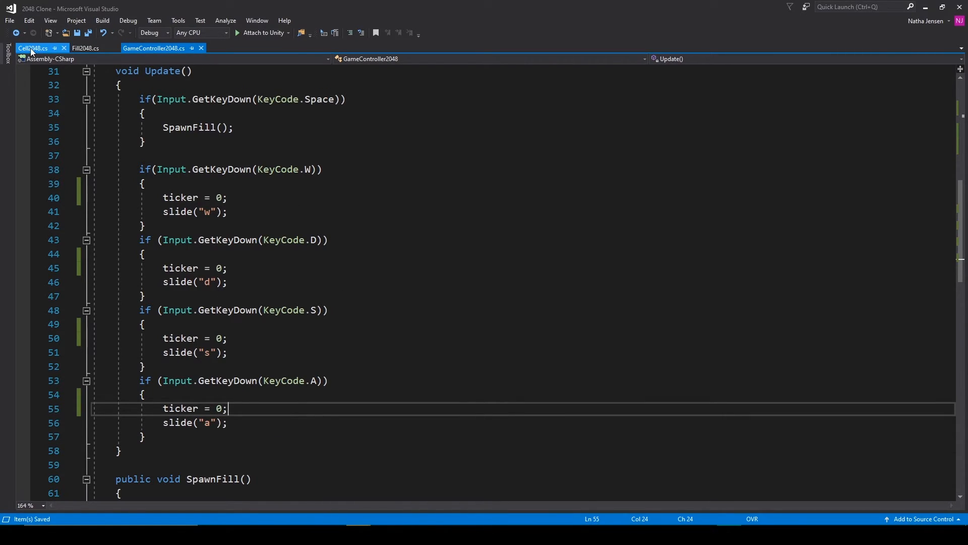
In Cell2048.cs OnSlide, increment GameController2048.ticker after each slide
left_click(32, 48)
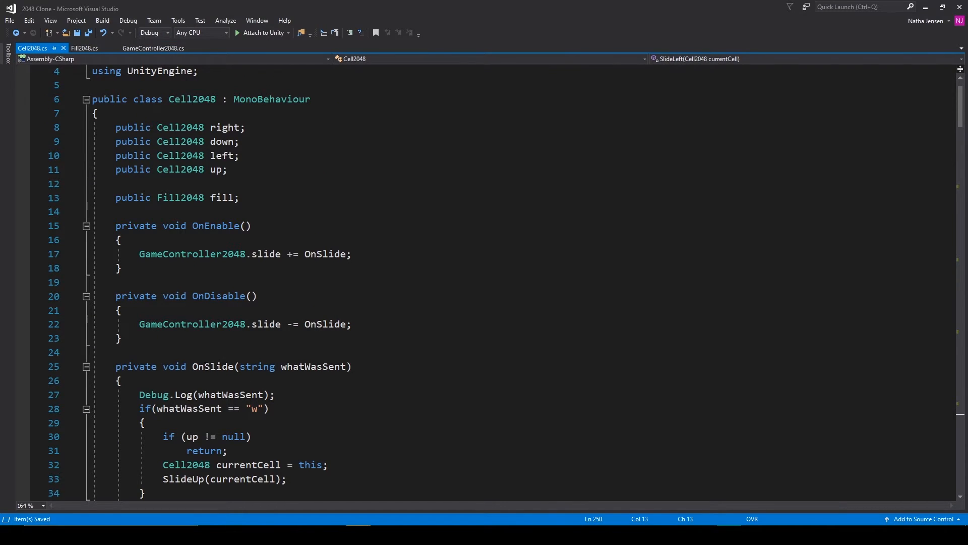
mouse_move(216, 366)
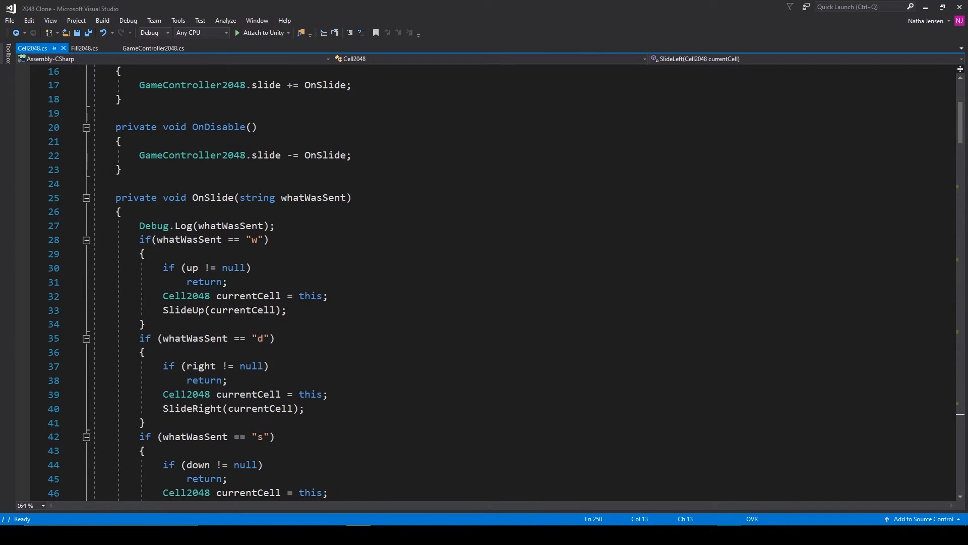
mouse_move(250, 310)
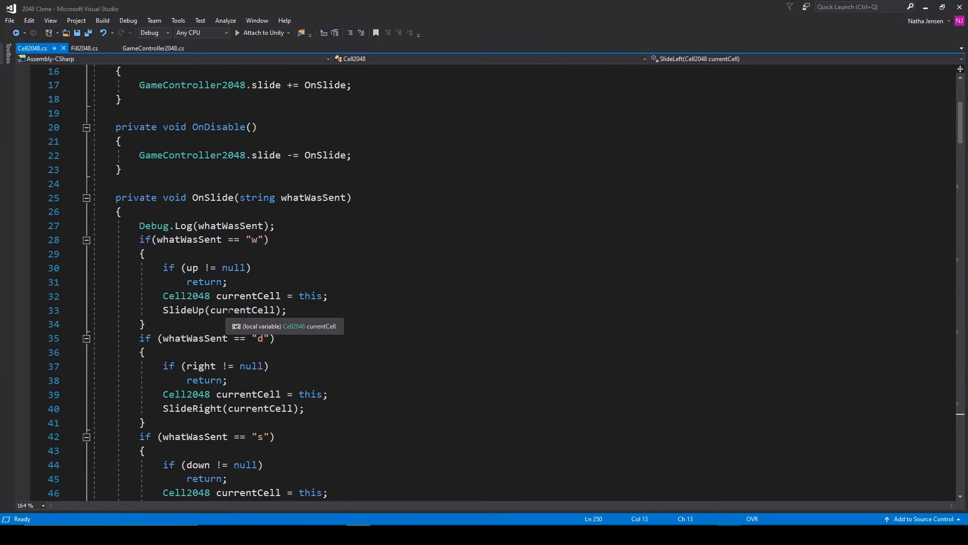
type("gamecon")
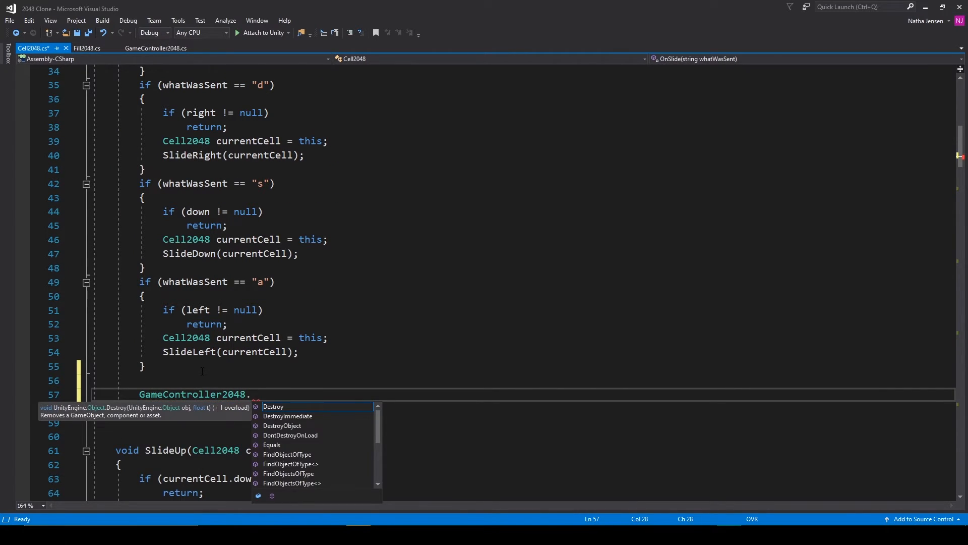
type("ticker++;")
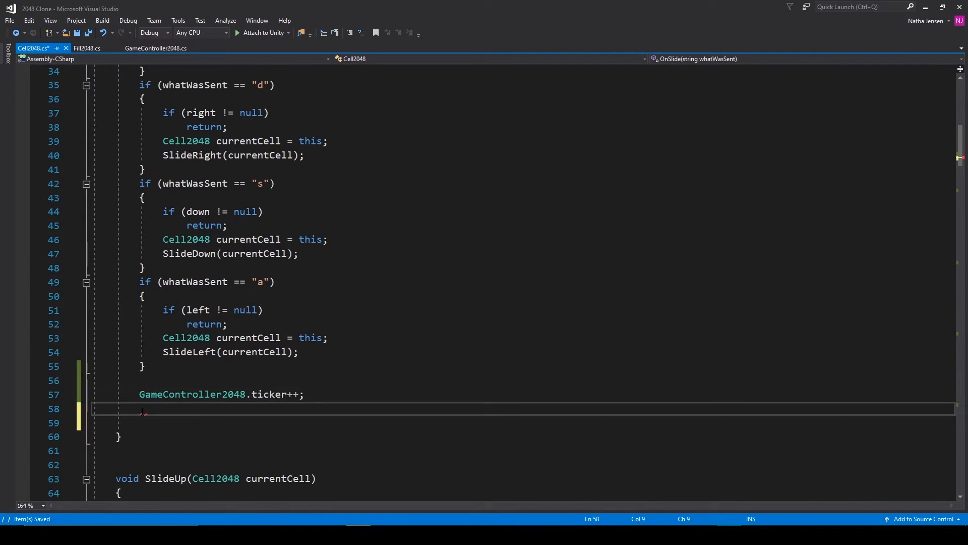
type("if()")
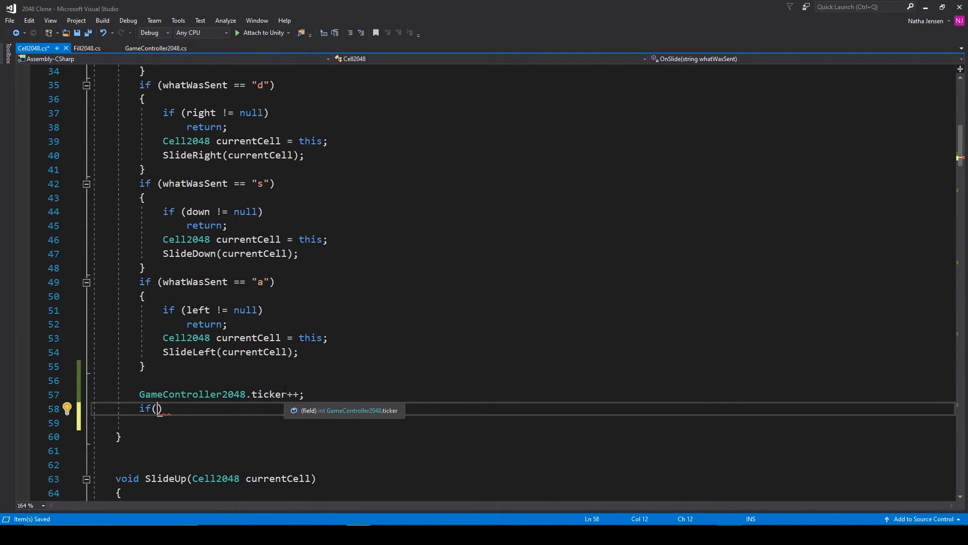
mouse_move(259, 351)
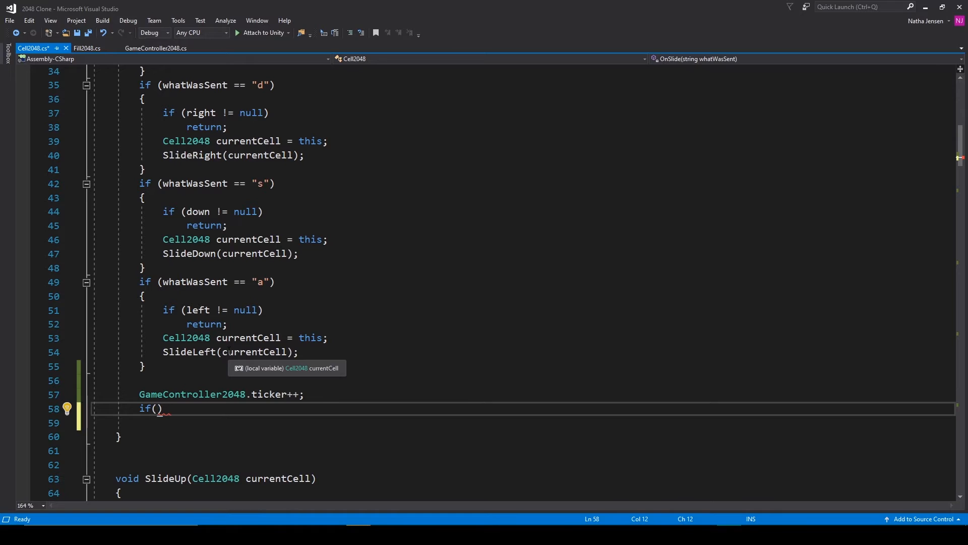
mouse_move(238, 381)
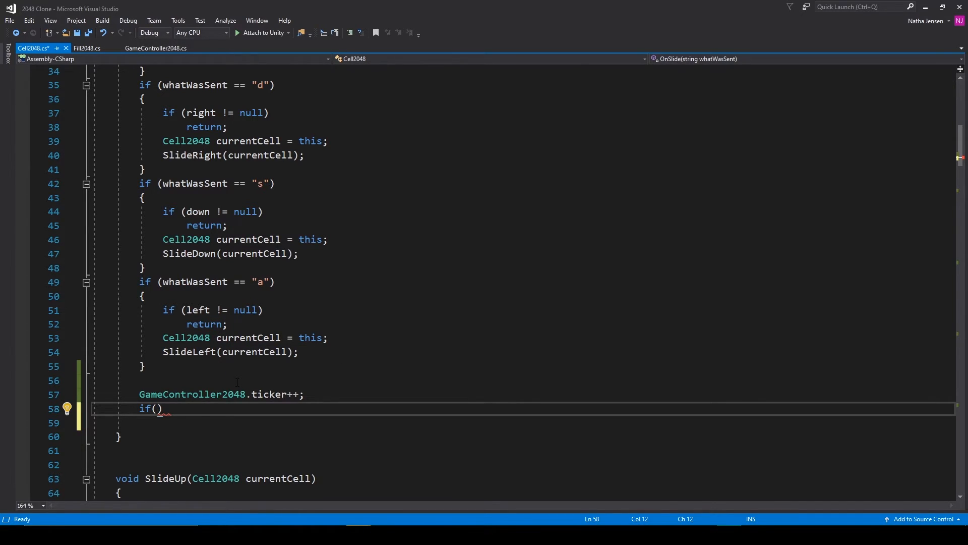
Call GameController2048.instance.SpawnFill() when the ticker equals 4
type("gamec")
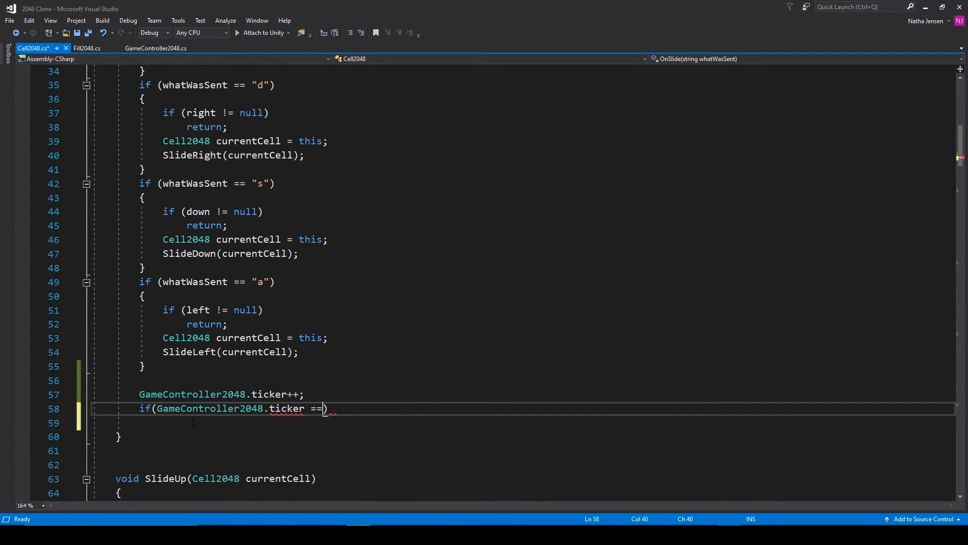
type("4)")
left_click(522, 423)
type("{")
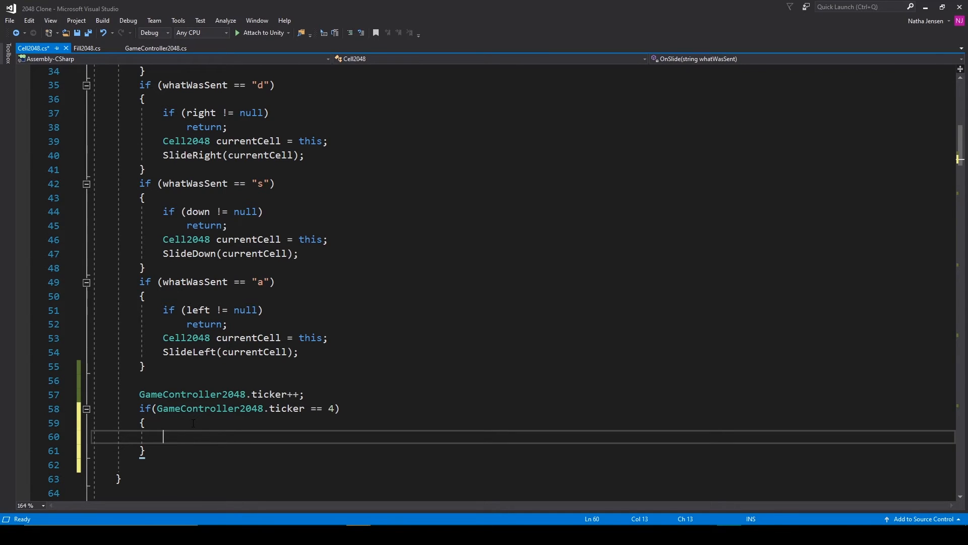
type("ga")
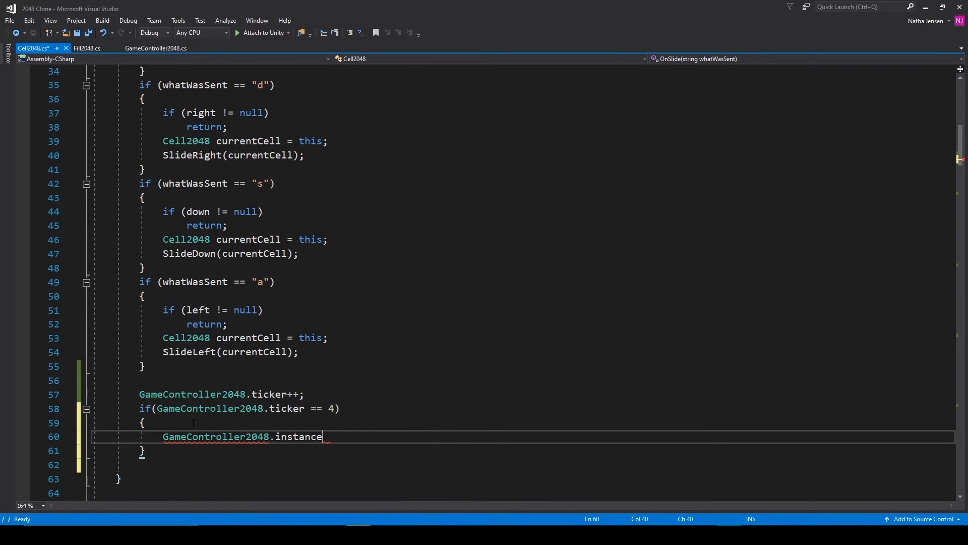
type(".SpawnFill")
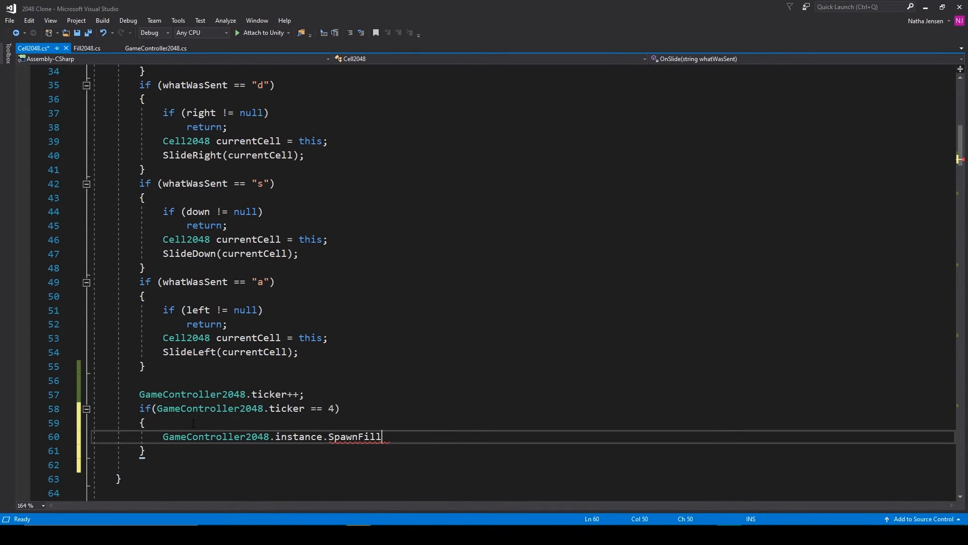
type("();")
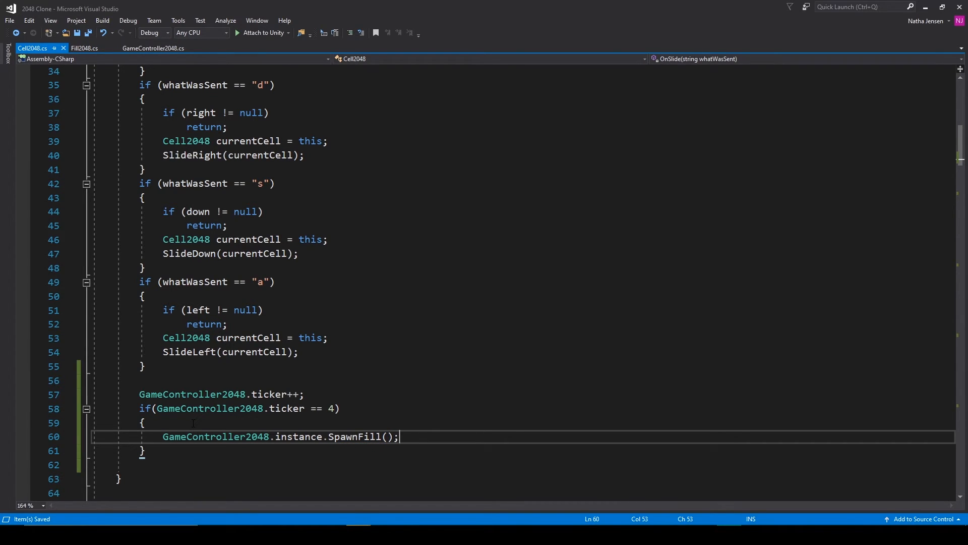
Duplicate SpawnFill as StartSpawnFill and remove the chance check and the 4-spawn branch so it always spawns a 2
left_click(153, 49)
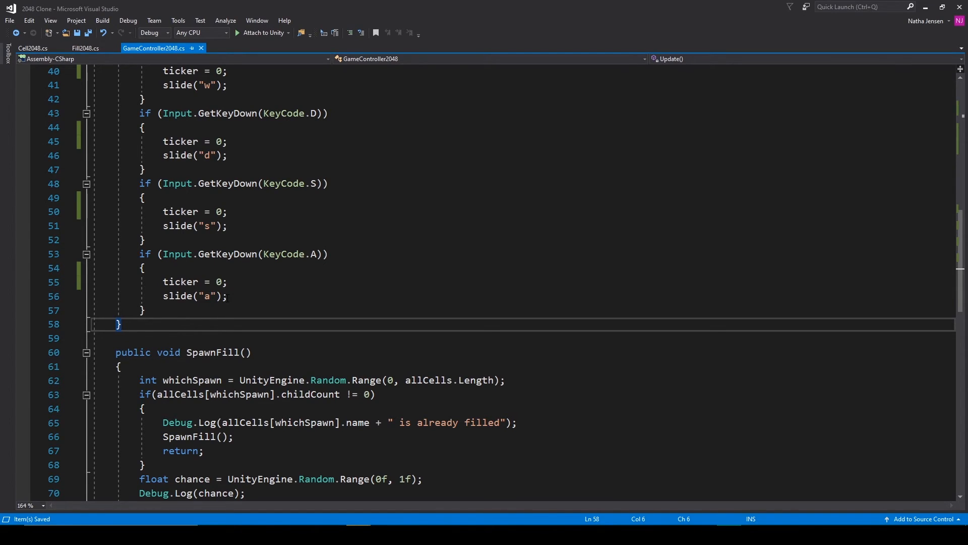
mouse_move(214, 352)
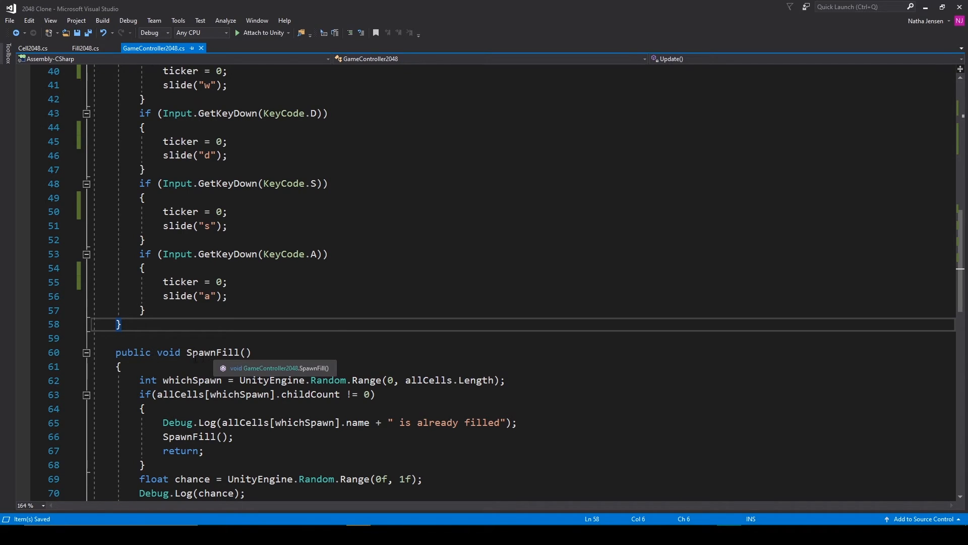
scroll("down", 3)
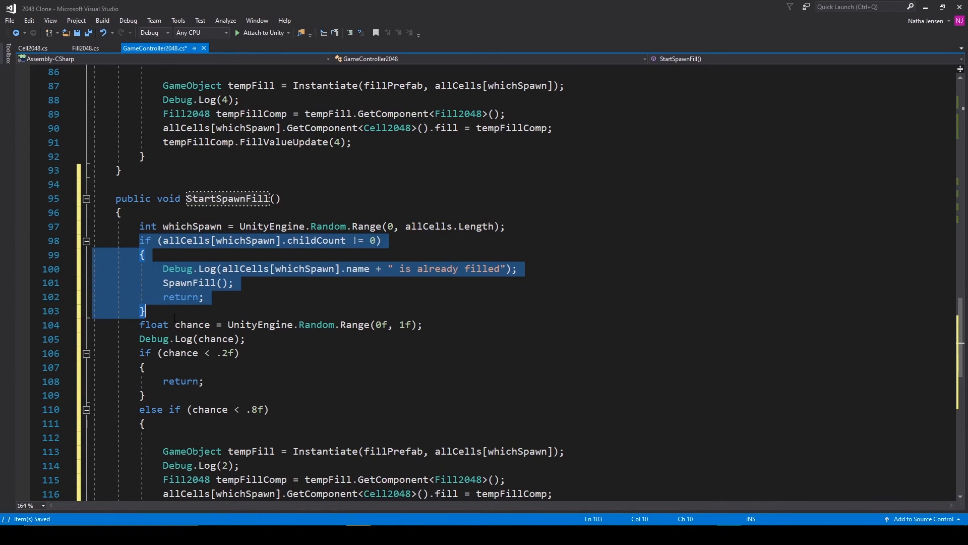
scroll("down", 3)
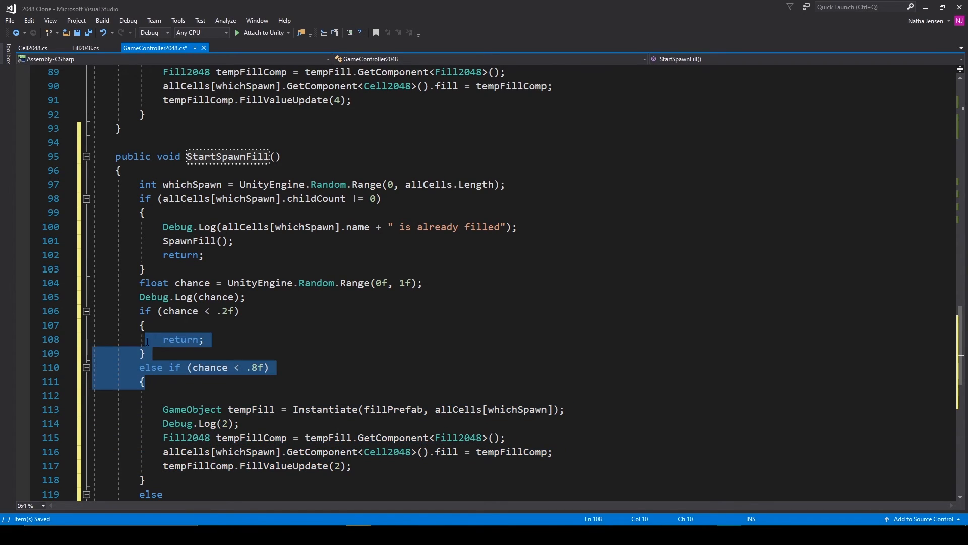
key("Delete")
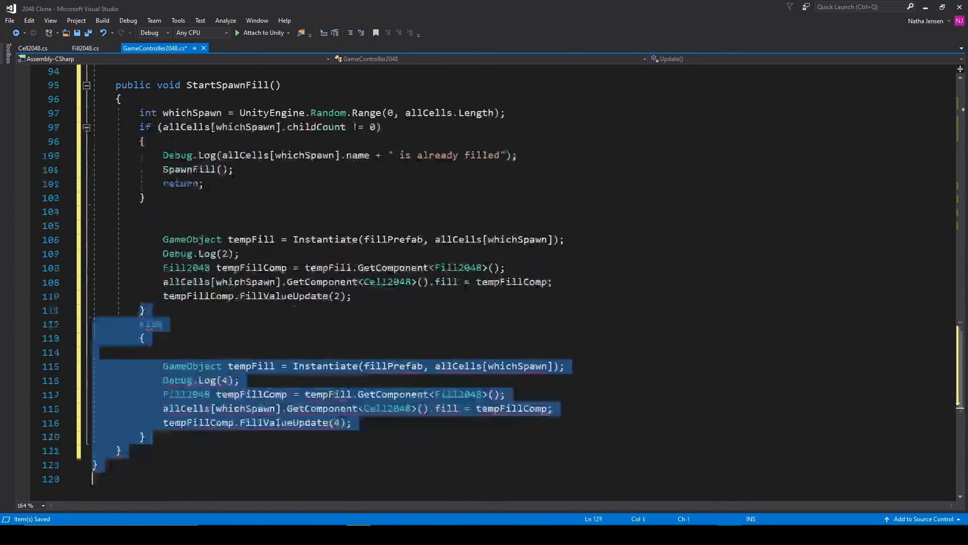
key("Delete")
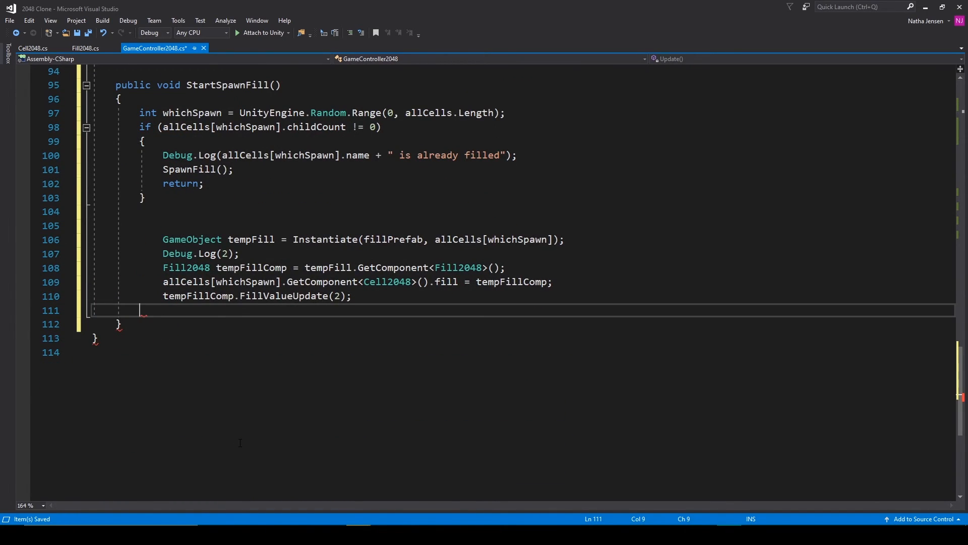
scroll("up", 3)
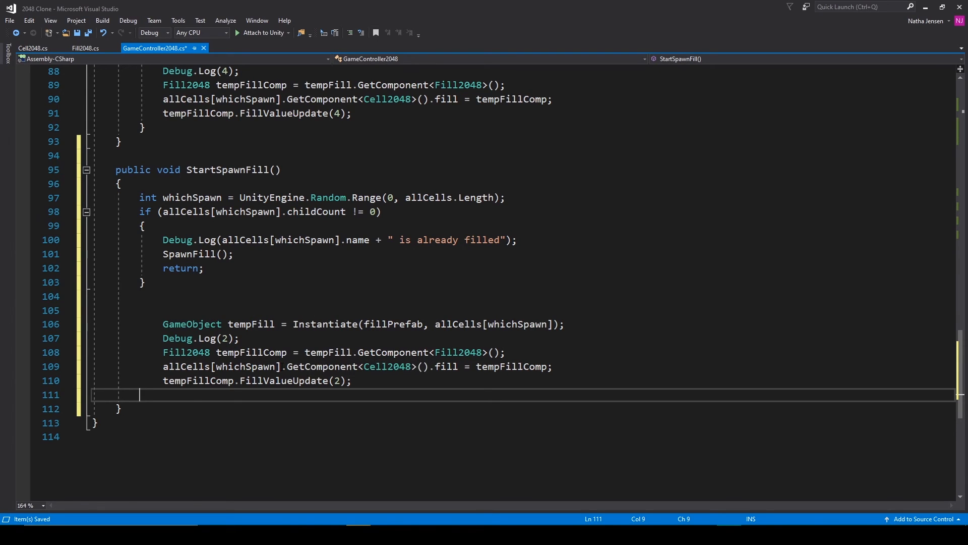
Call StartSpawnFill() twice in Start() so the board begins with two 2 tiles
scroll("up", 3)
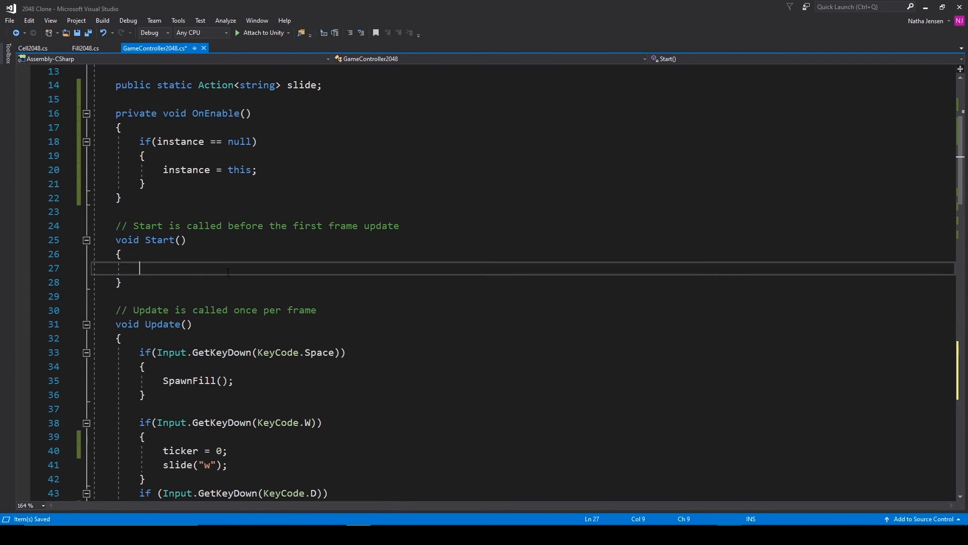
type("StartSpawnFill();")
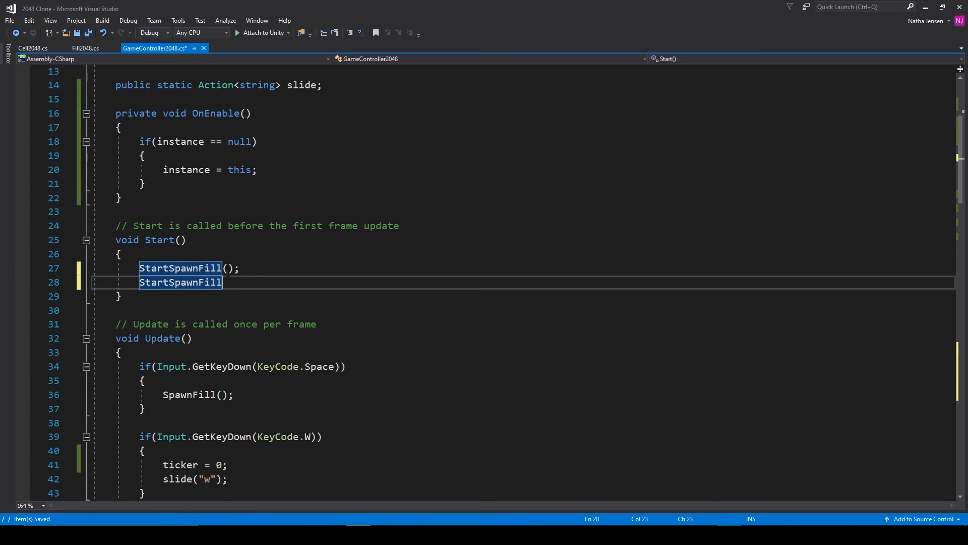
type("();")
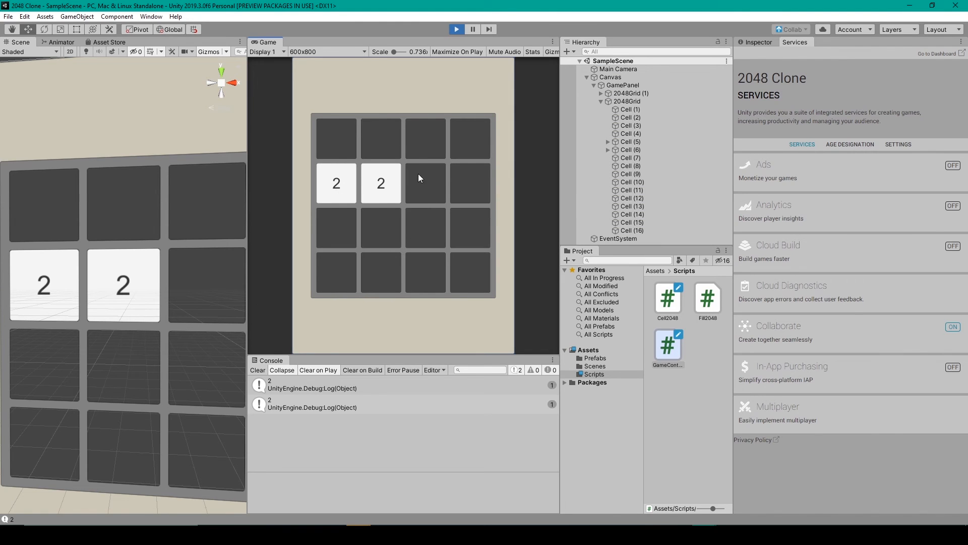
mouse_move(410, 227)
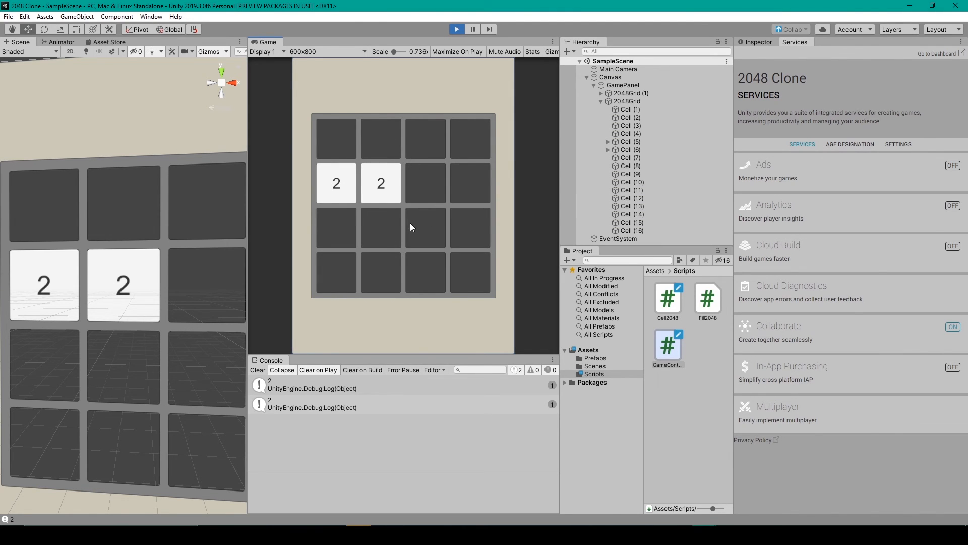
mouse_move(442, 211)
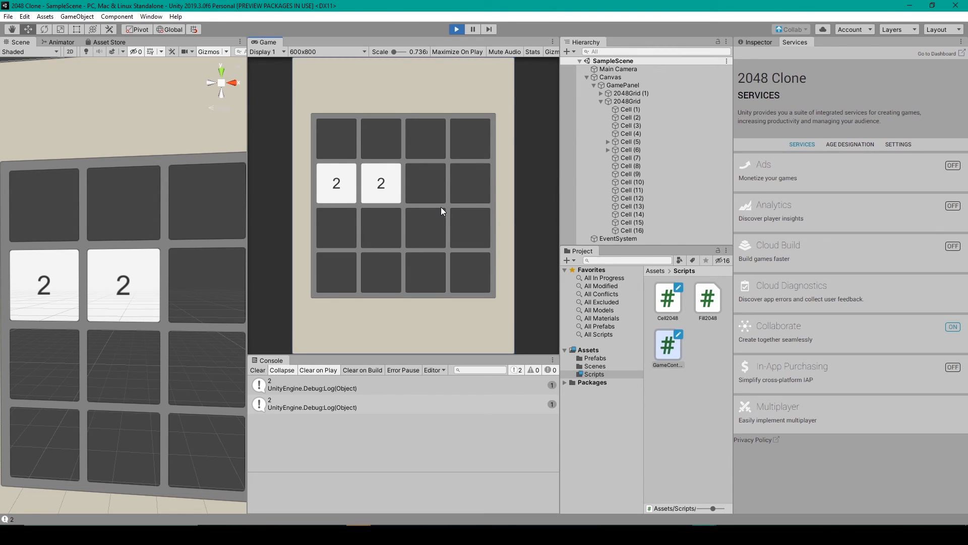
Slide left in the running game so the two starting 2s merge into a 4 and a new 2 spawns
key("Left")
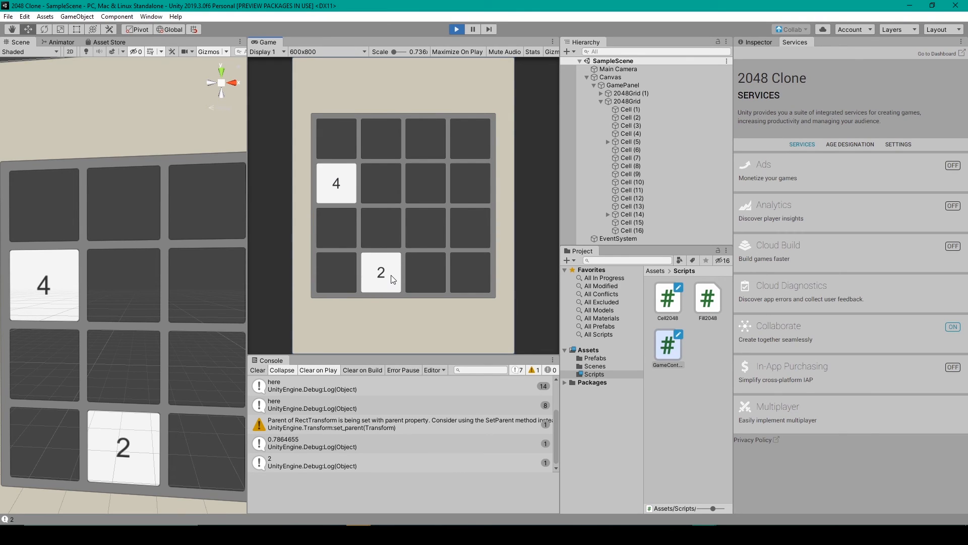
mouse_move(395, 276)
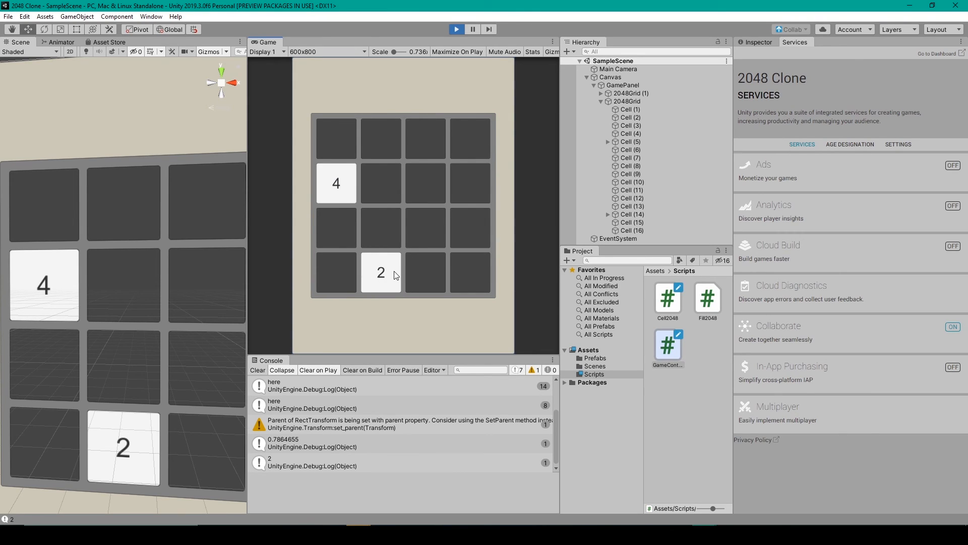